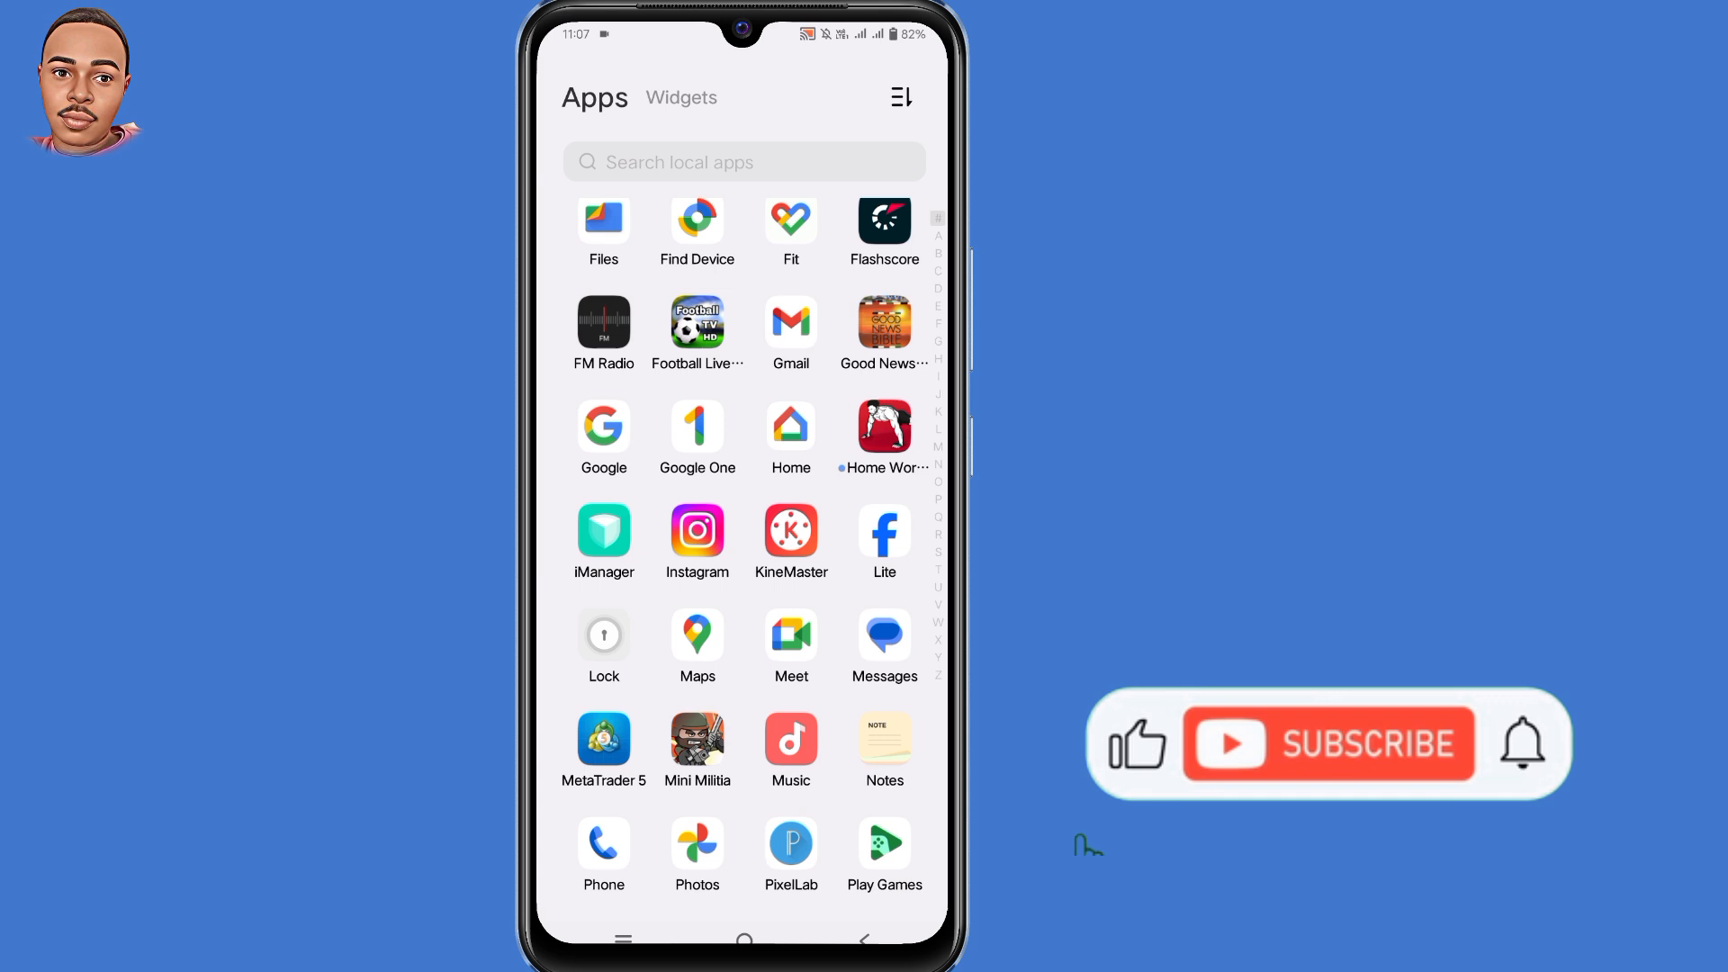
Step: Launch Chrome from the app drawer so it shows the Google home page
{"action": "left_click", "coordinate": [1327, 744]}
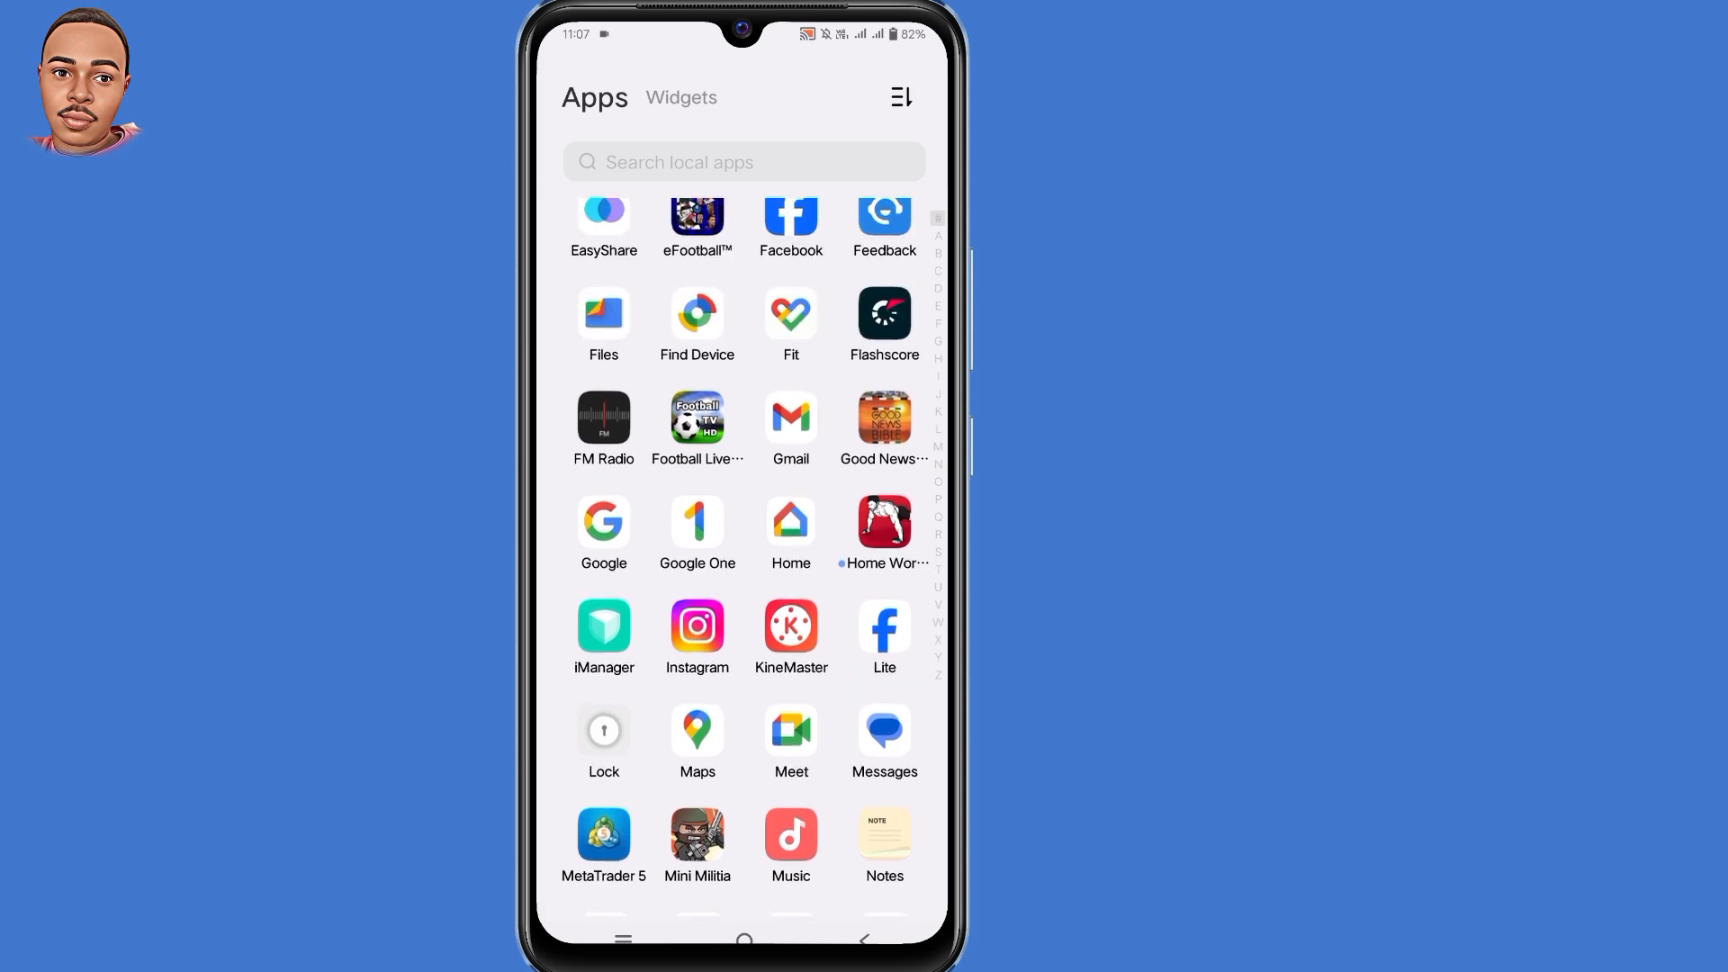
{"action": "scroll", "scroll_direction": "down", "scroll_amount": 3}
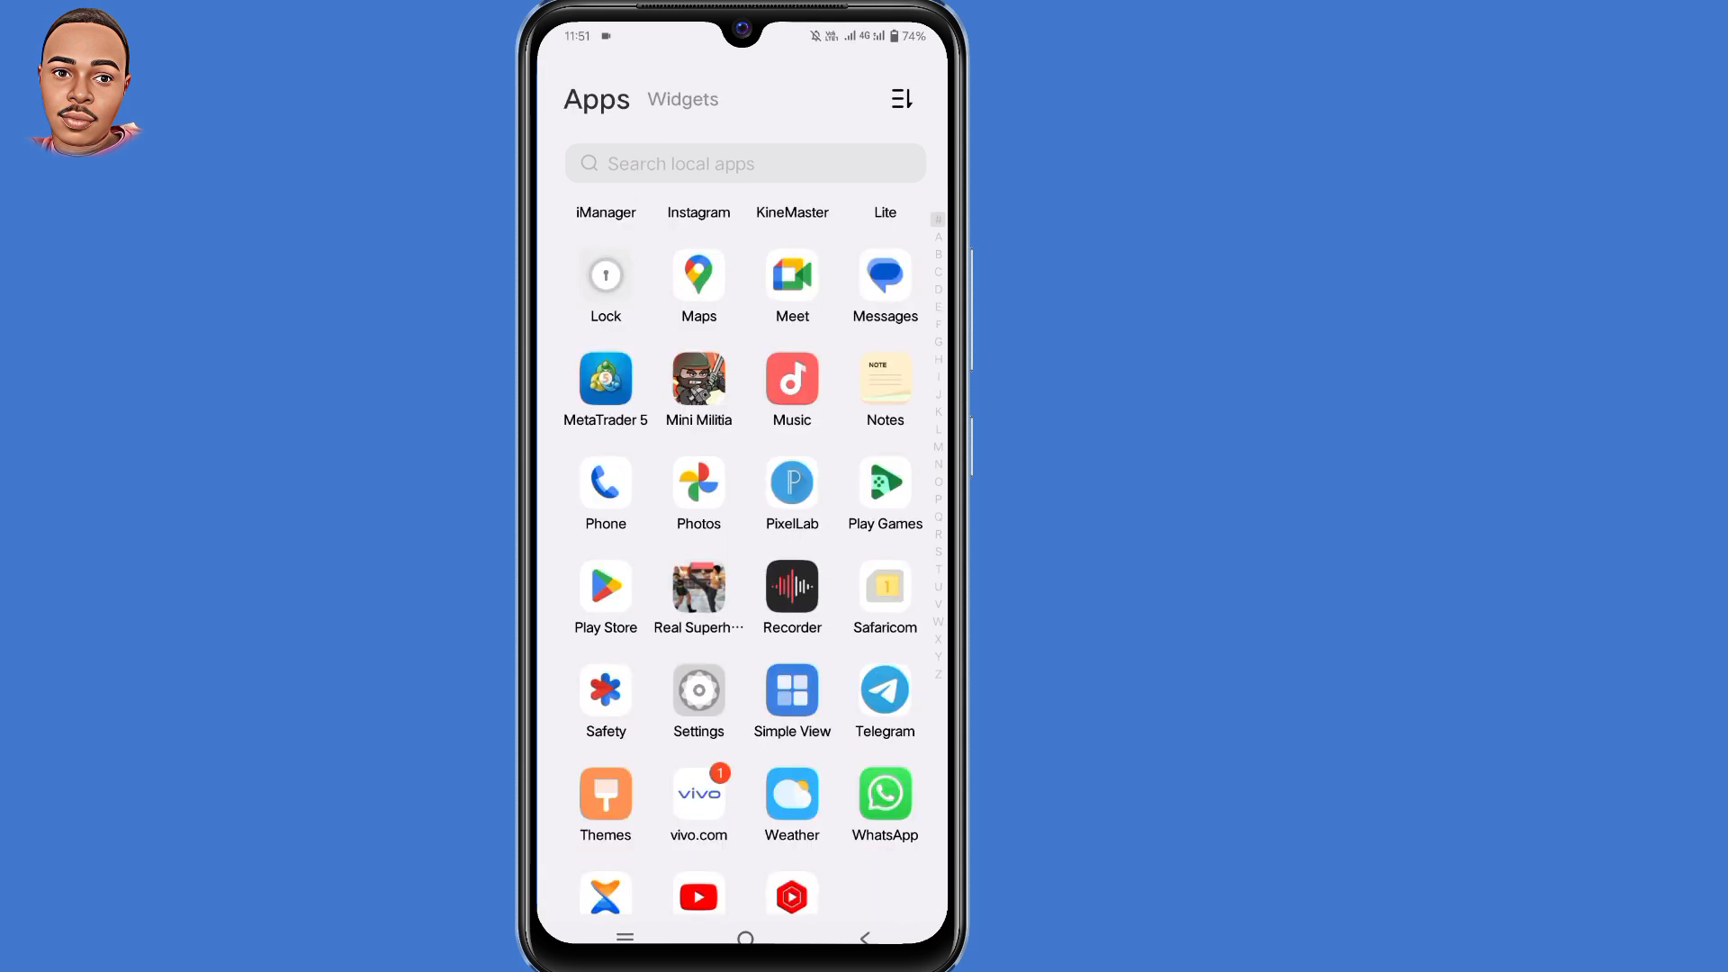
{"action": "scroll", "scroll_direction": "down", "scroll_amount": 3}
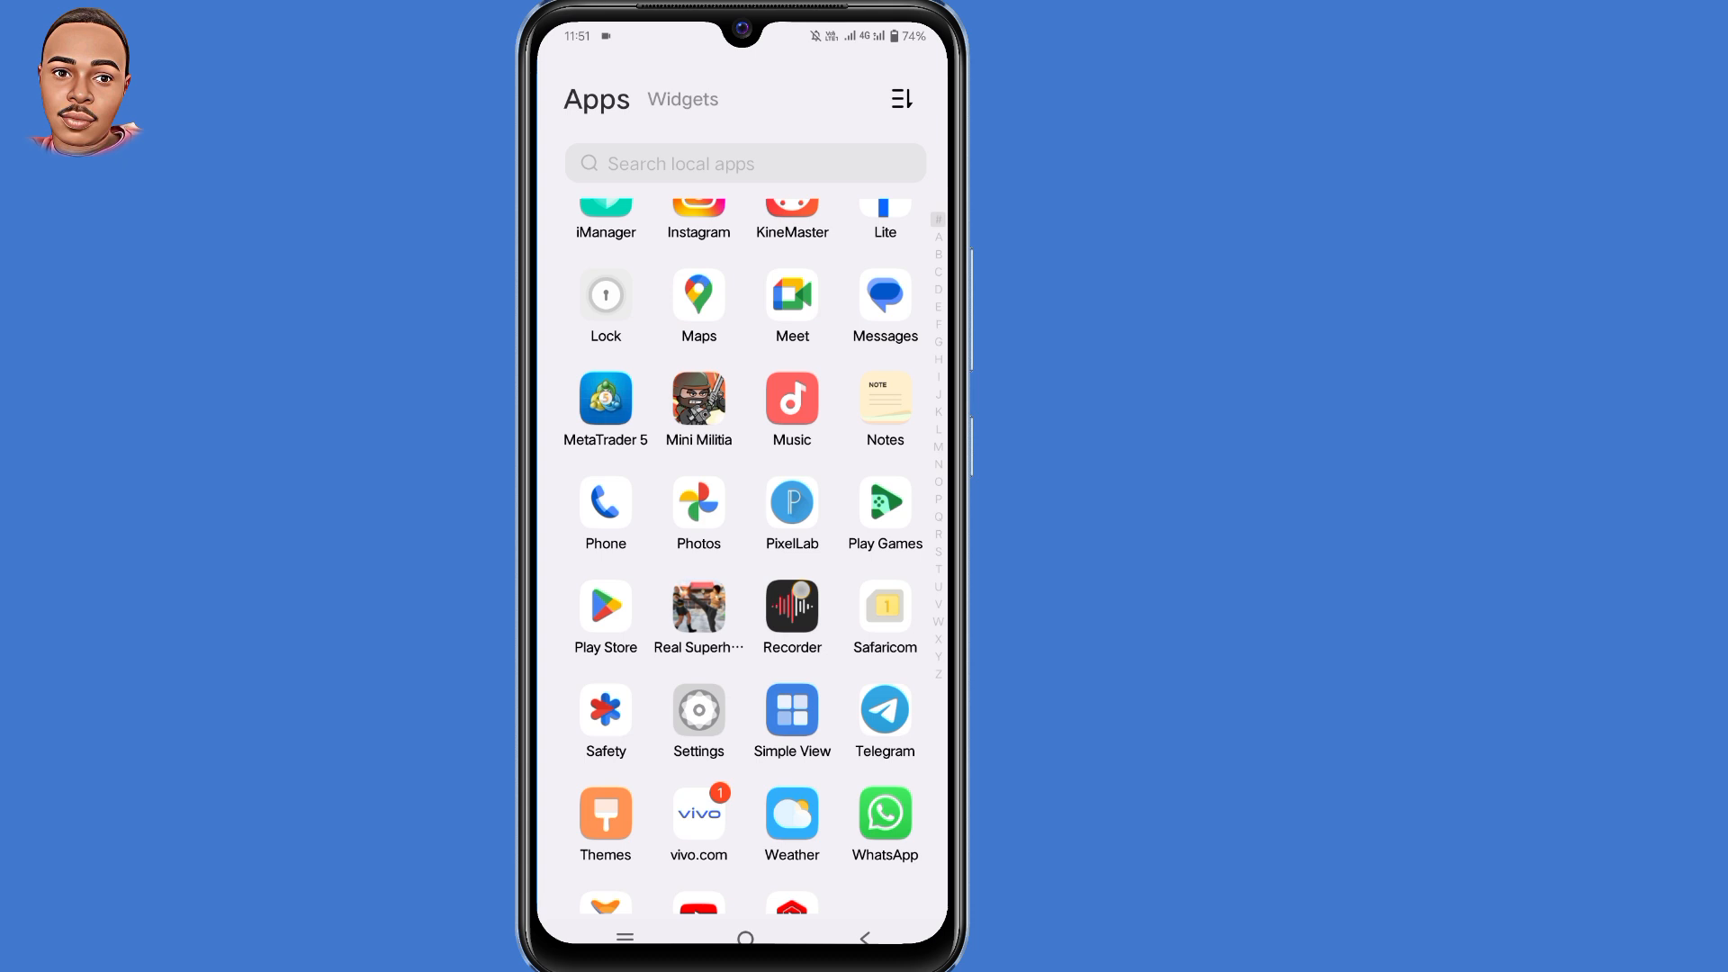
{"action": "scroll", "scroll_direction": "down", "scroll_amount": 3}
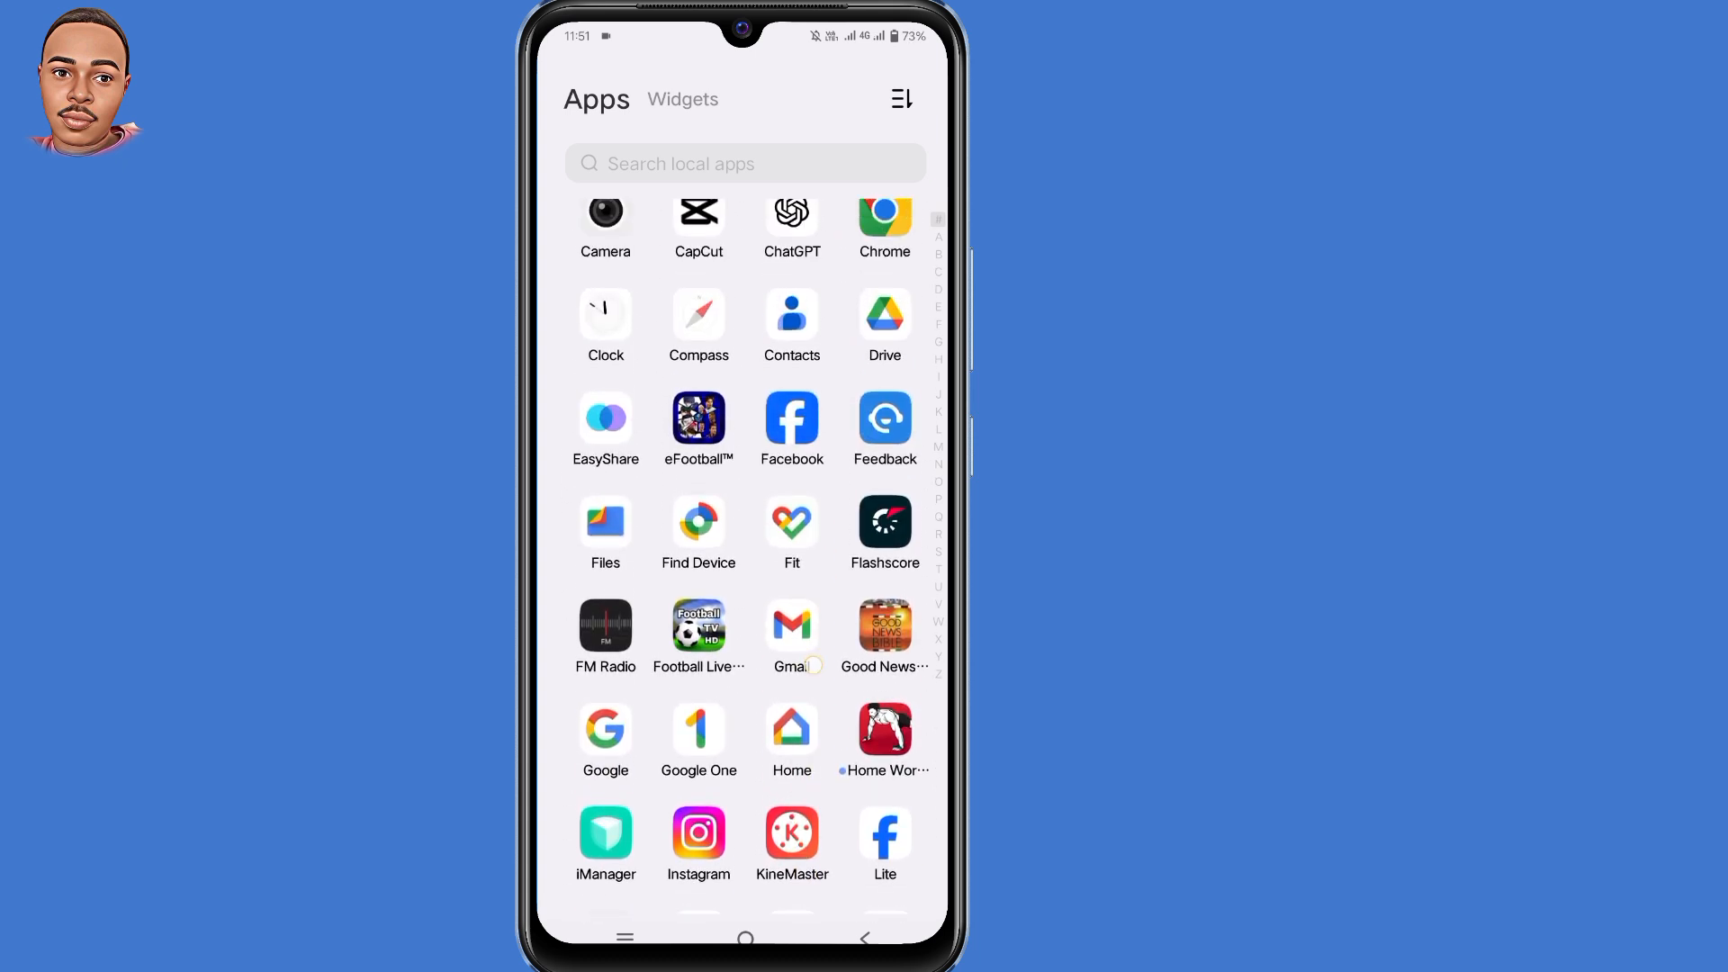
{"action": "left_click", "coordinate": [884, 212]}
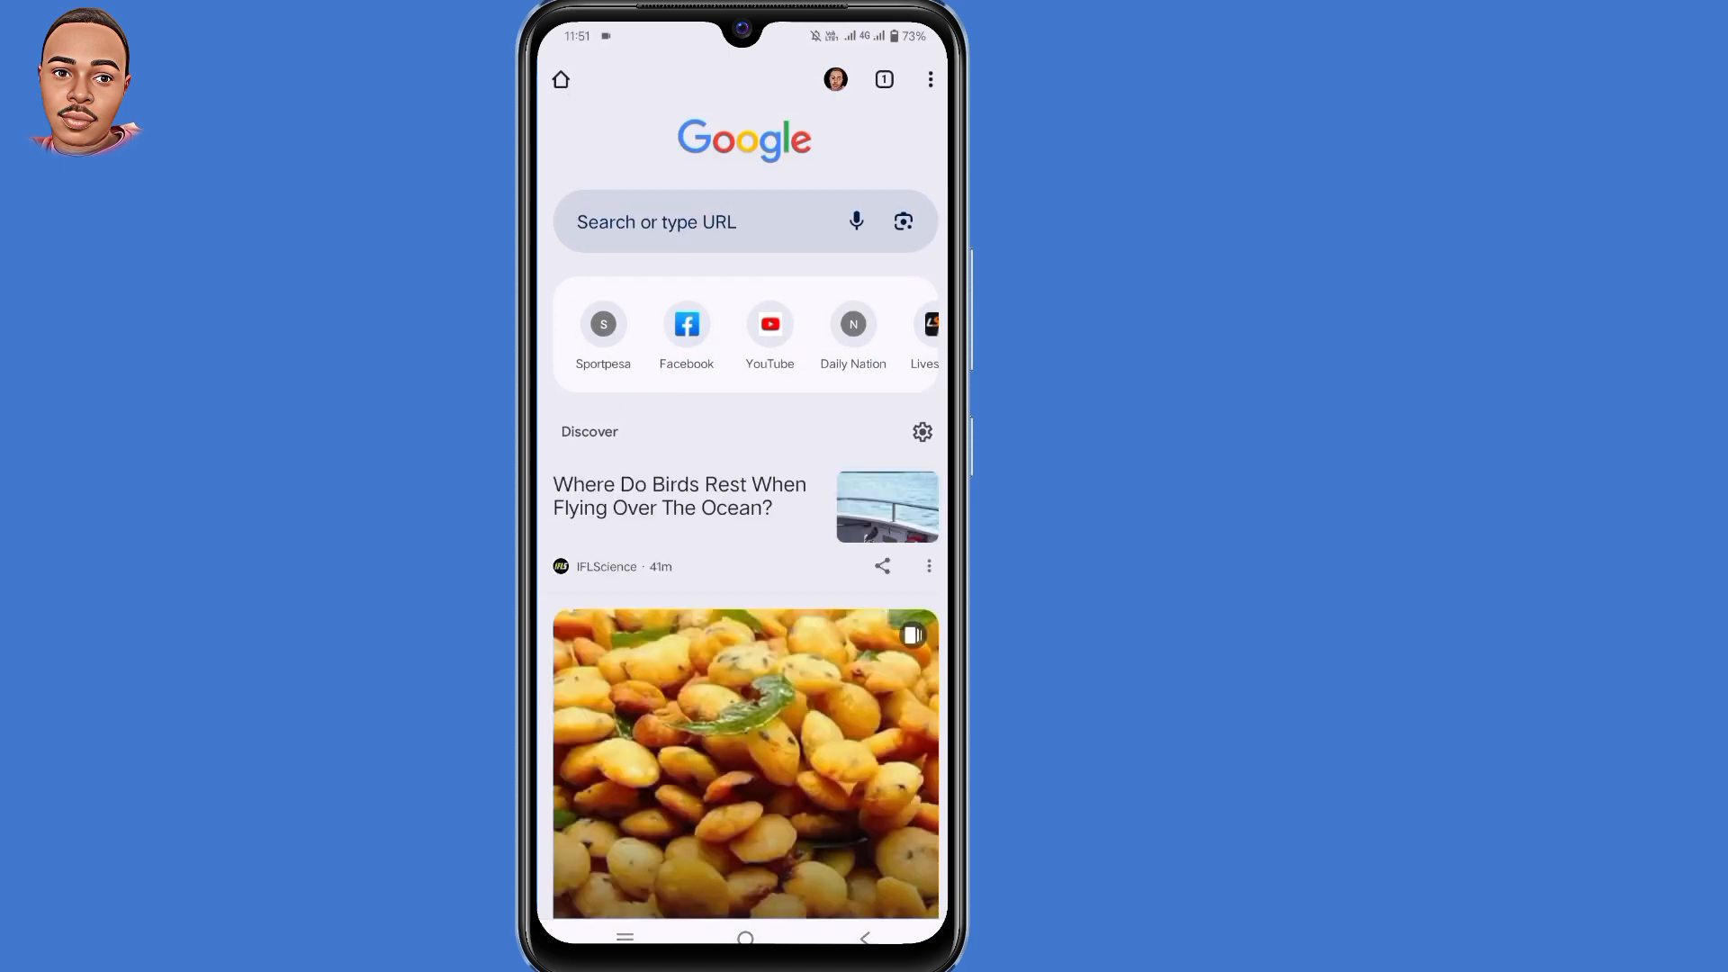
Step: Search Google for 'Gmail recovery' from the address bar using the suggested query
{"action": "left_click", "coordinate": [744, 221]}
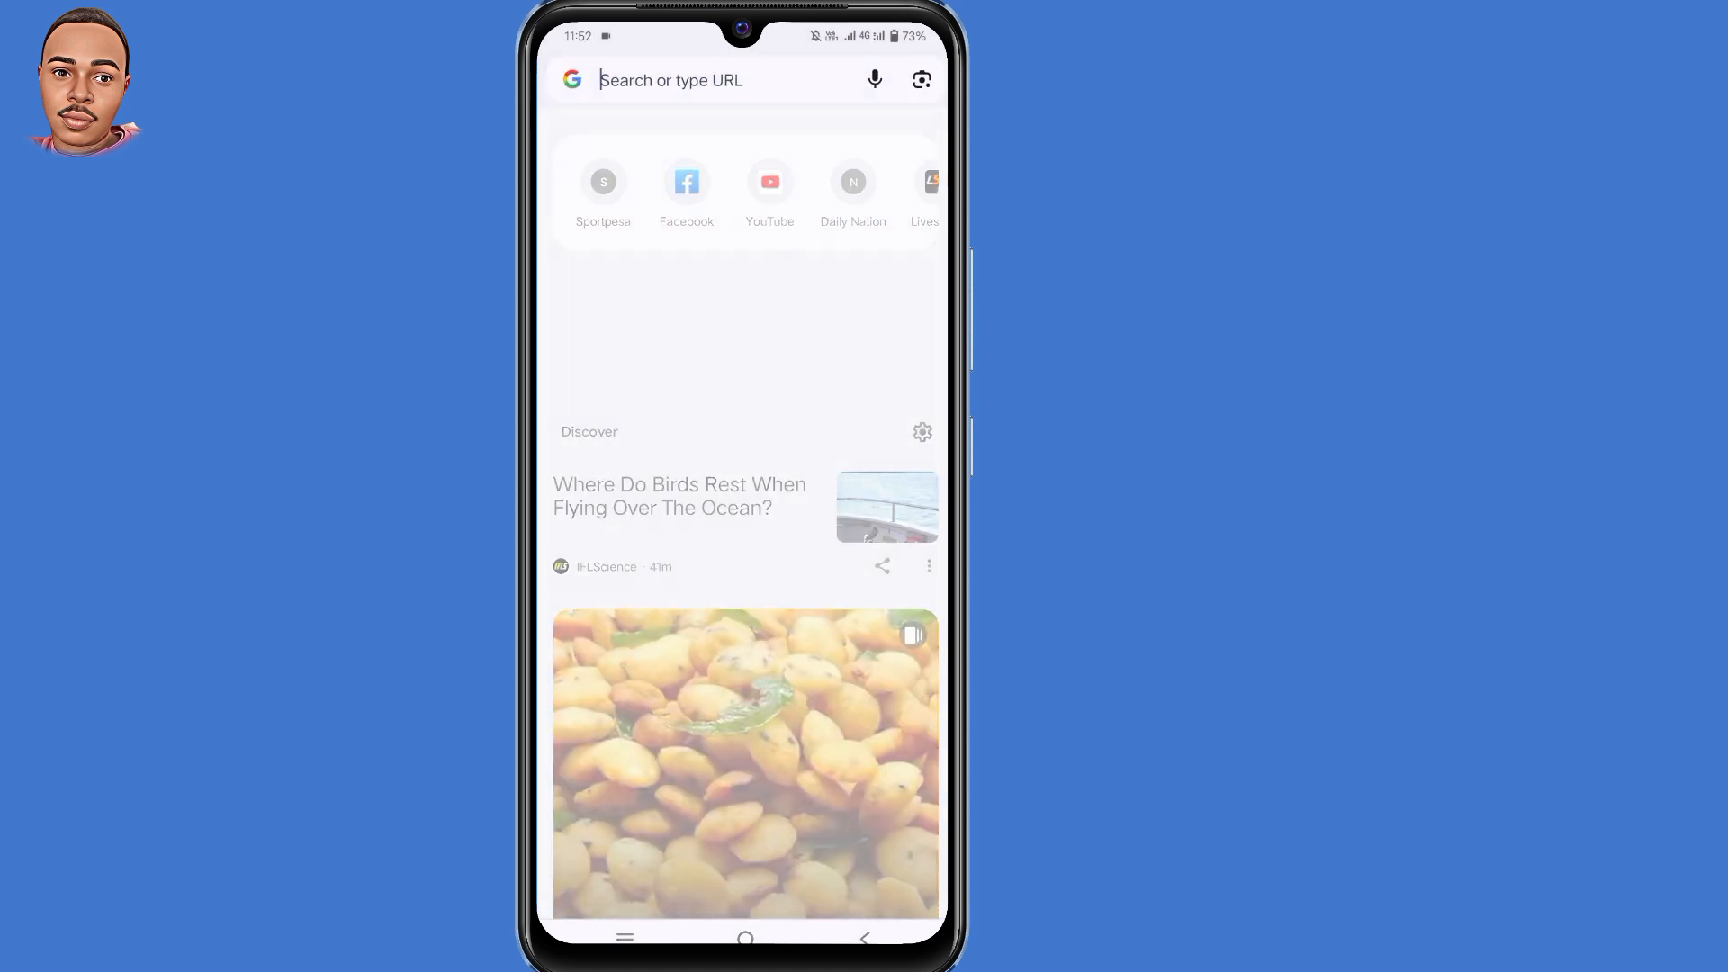
{"action": "type", "text": "gm"}
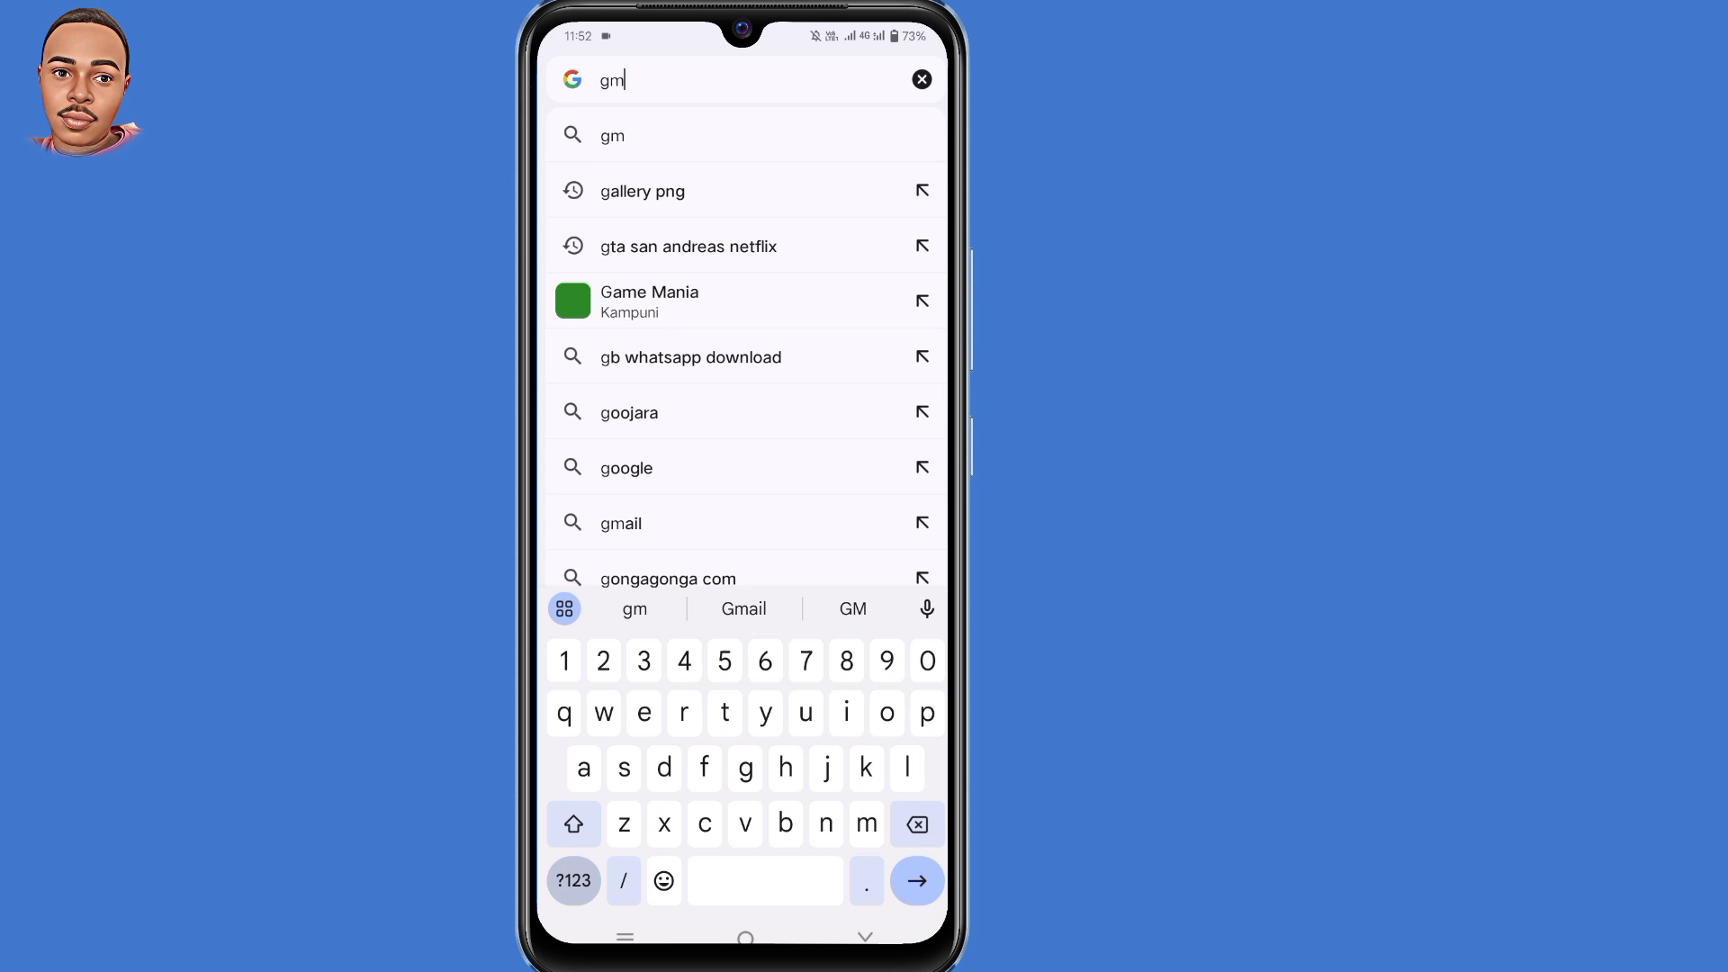
{"action": "left_click", "coordinate": [743, 608]}
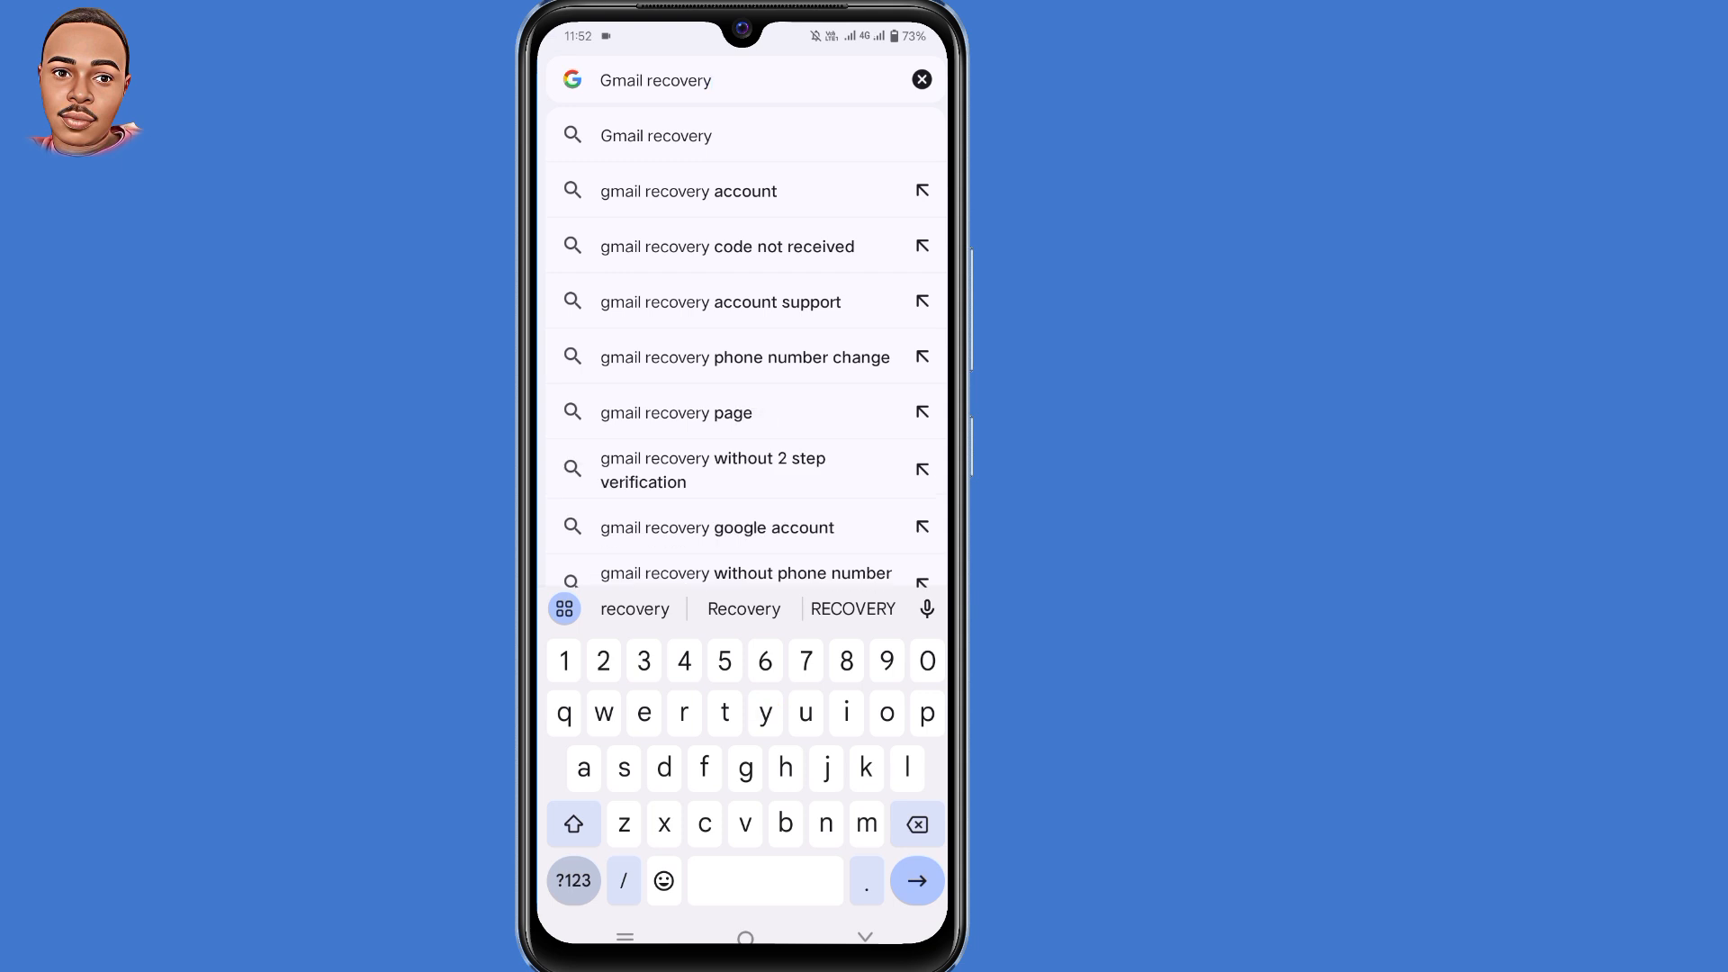
{"action": "left_click", "coordinate": [917, 880]}
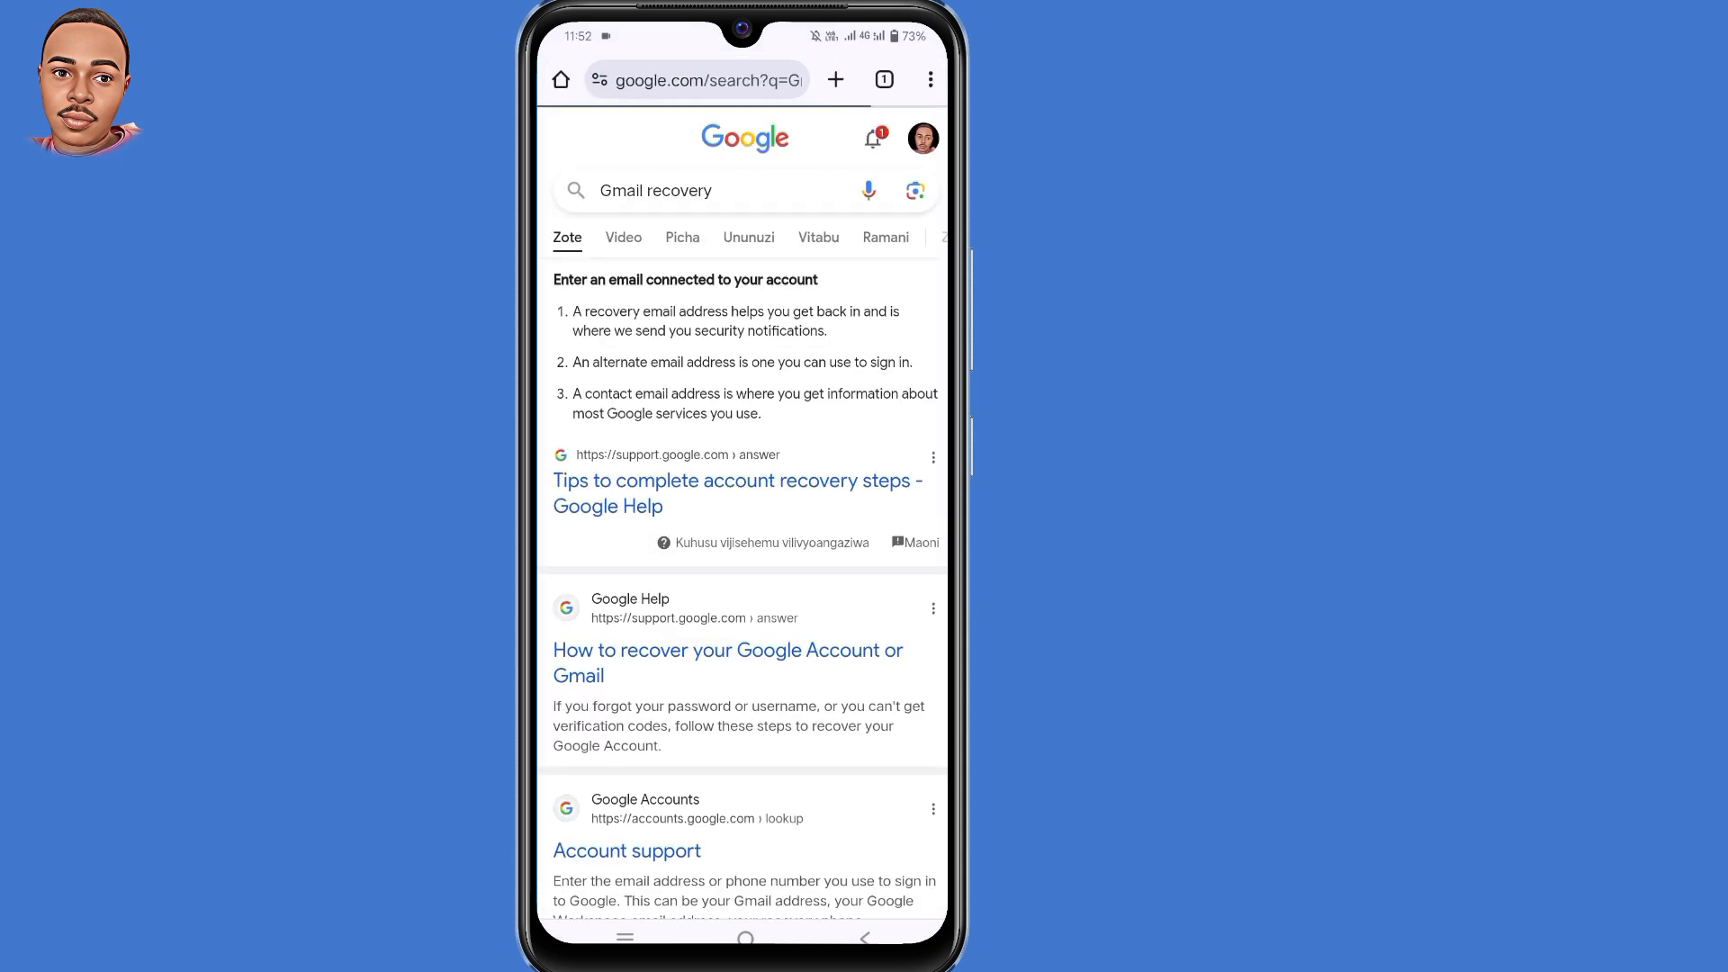
Step: Open the 'How to recover your Google Account or Gmail' help article from the results
{"action": "scroll", "scroll_direction": "down", "scroll_amount": 3}
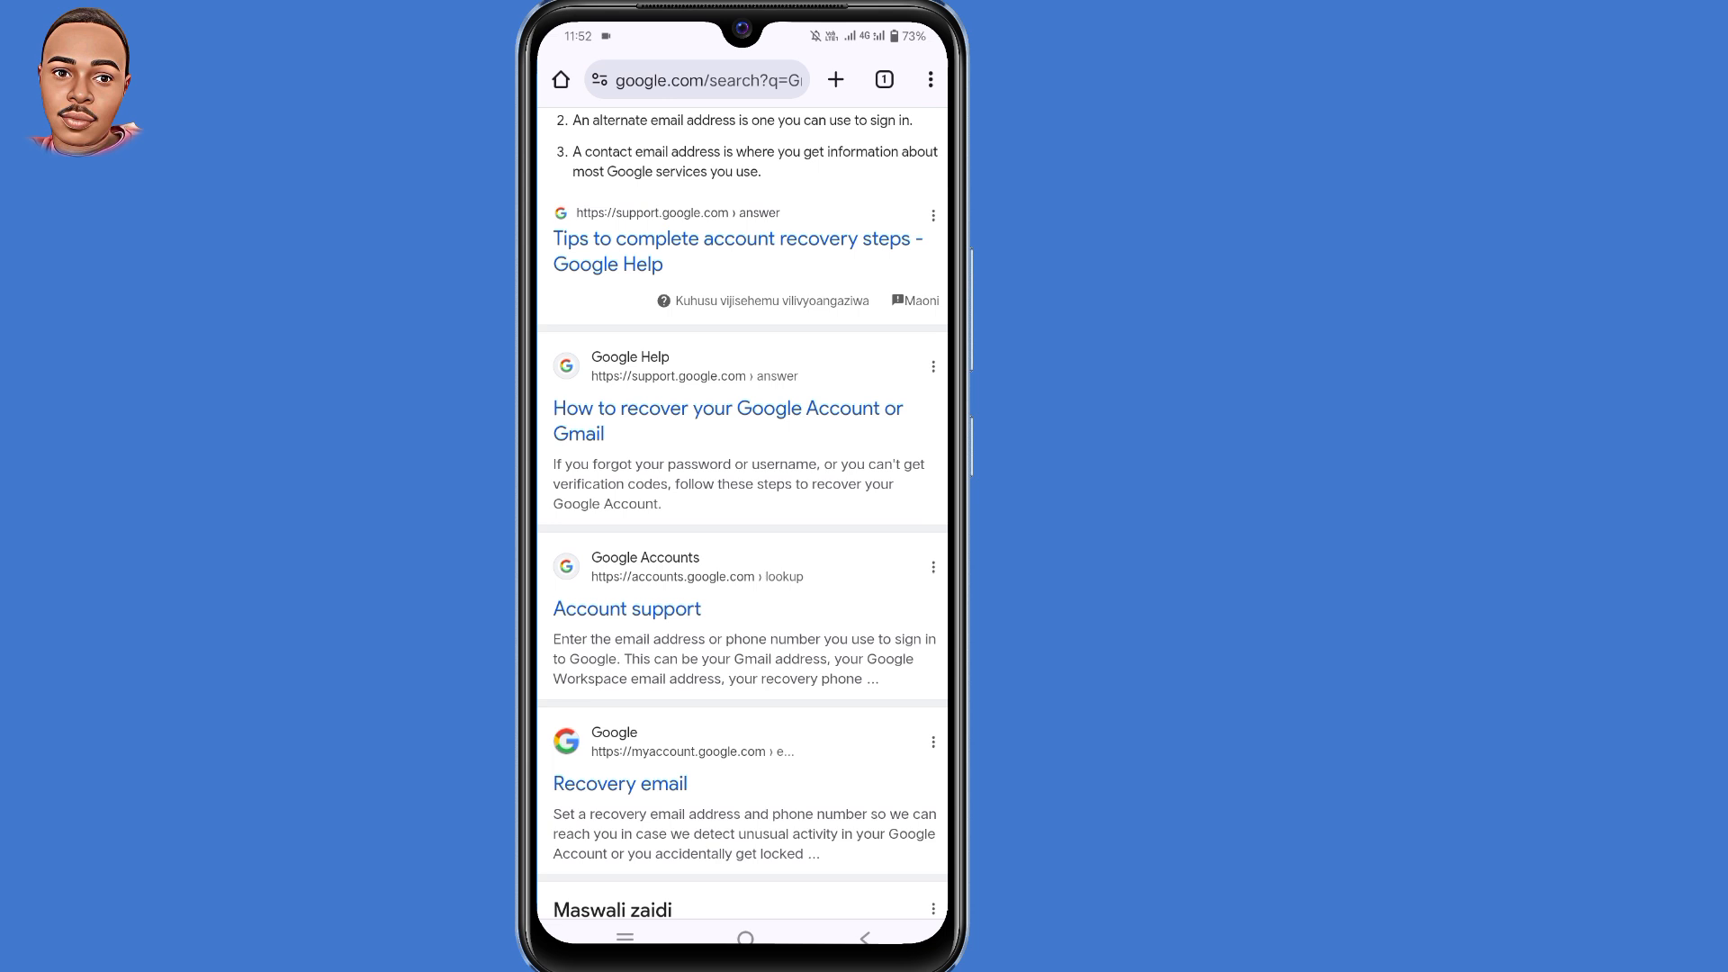
{"action": "scroll", "scroll_direction": "up", "scroll_amount": 3}
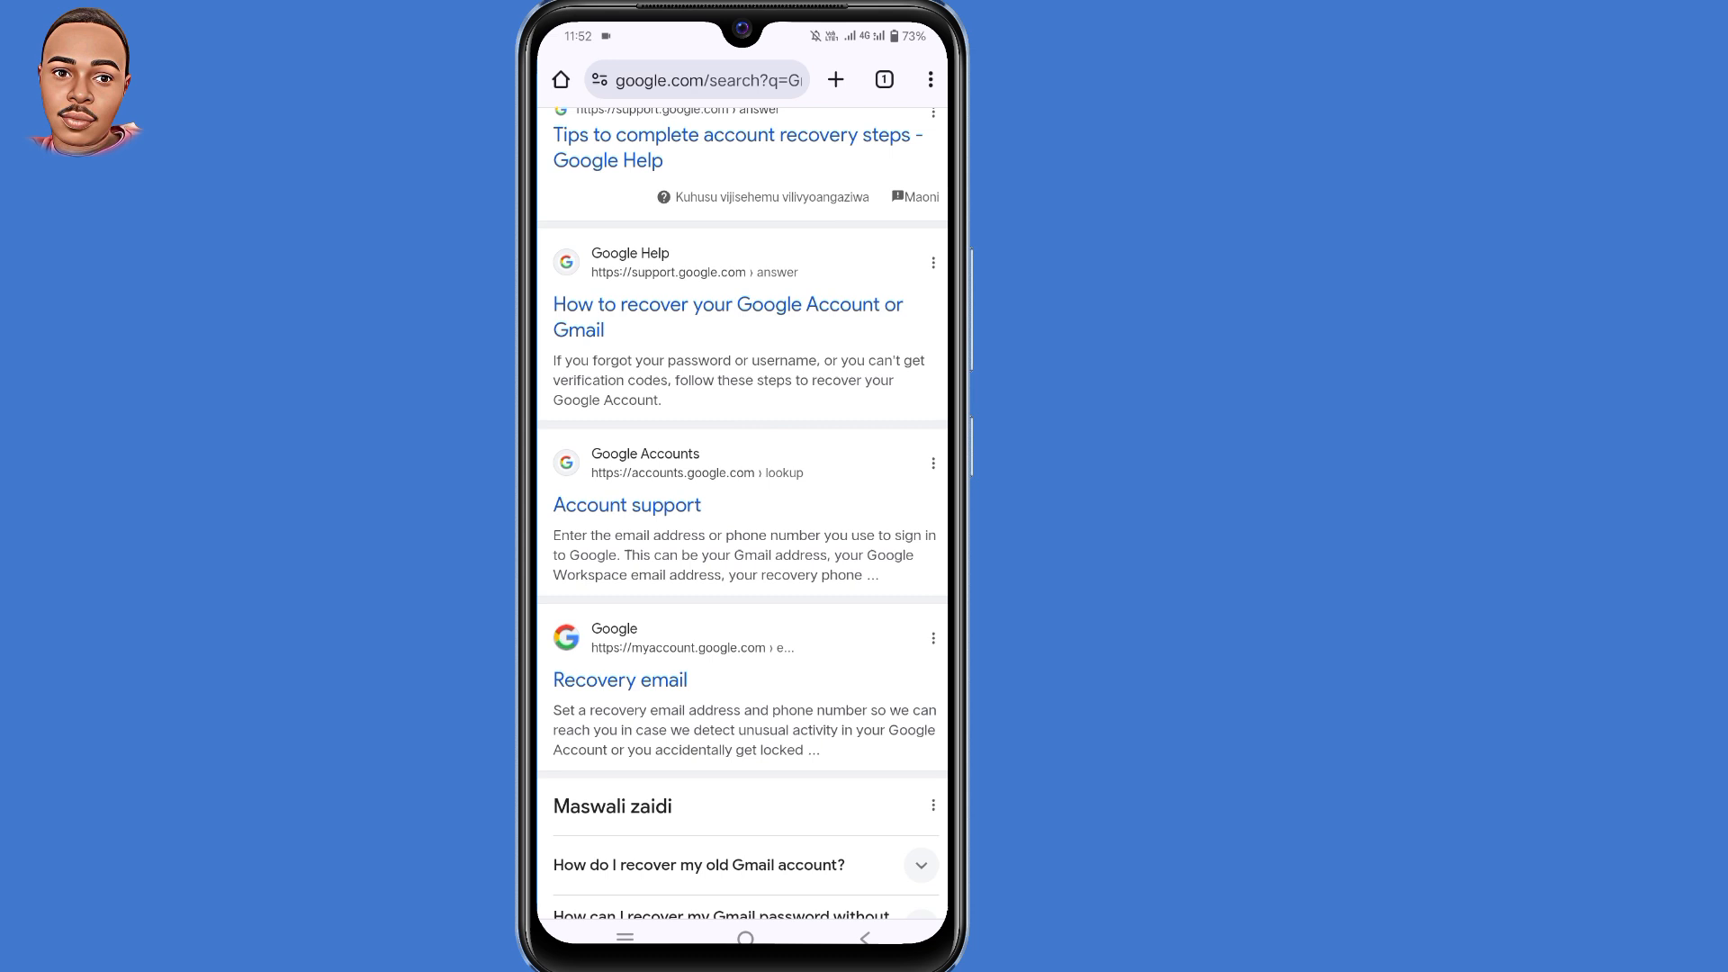
{"action": "left_click", "coordinate": [727, 317]}
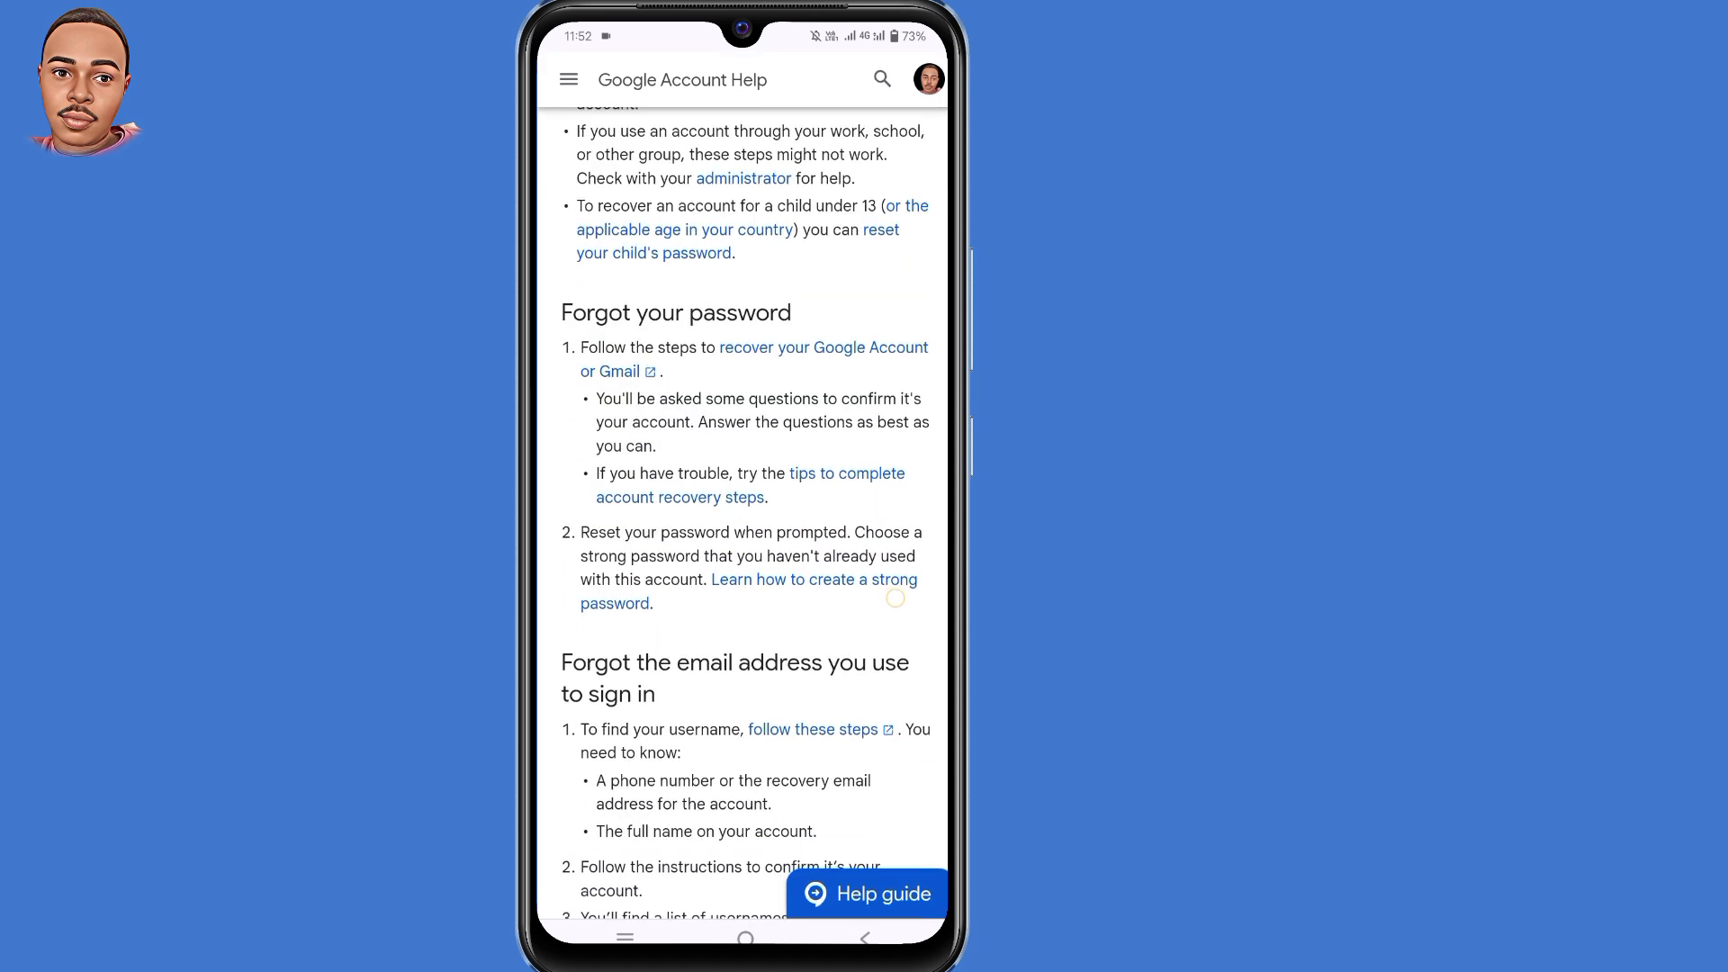
Step: Follow the 'recover a hacked or hijacked Google Account or Gmail' link under 'Someone else is using your account'
{"action": "scroll", "scroll_direction": "down", "scroll_amount": 3}
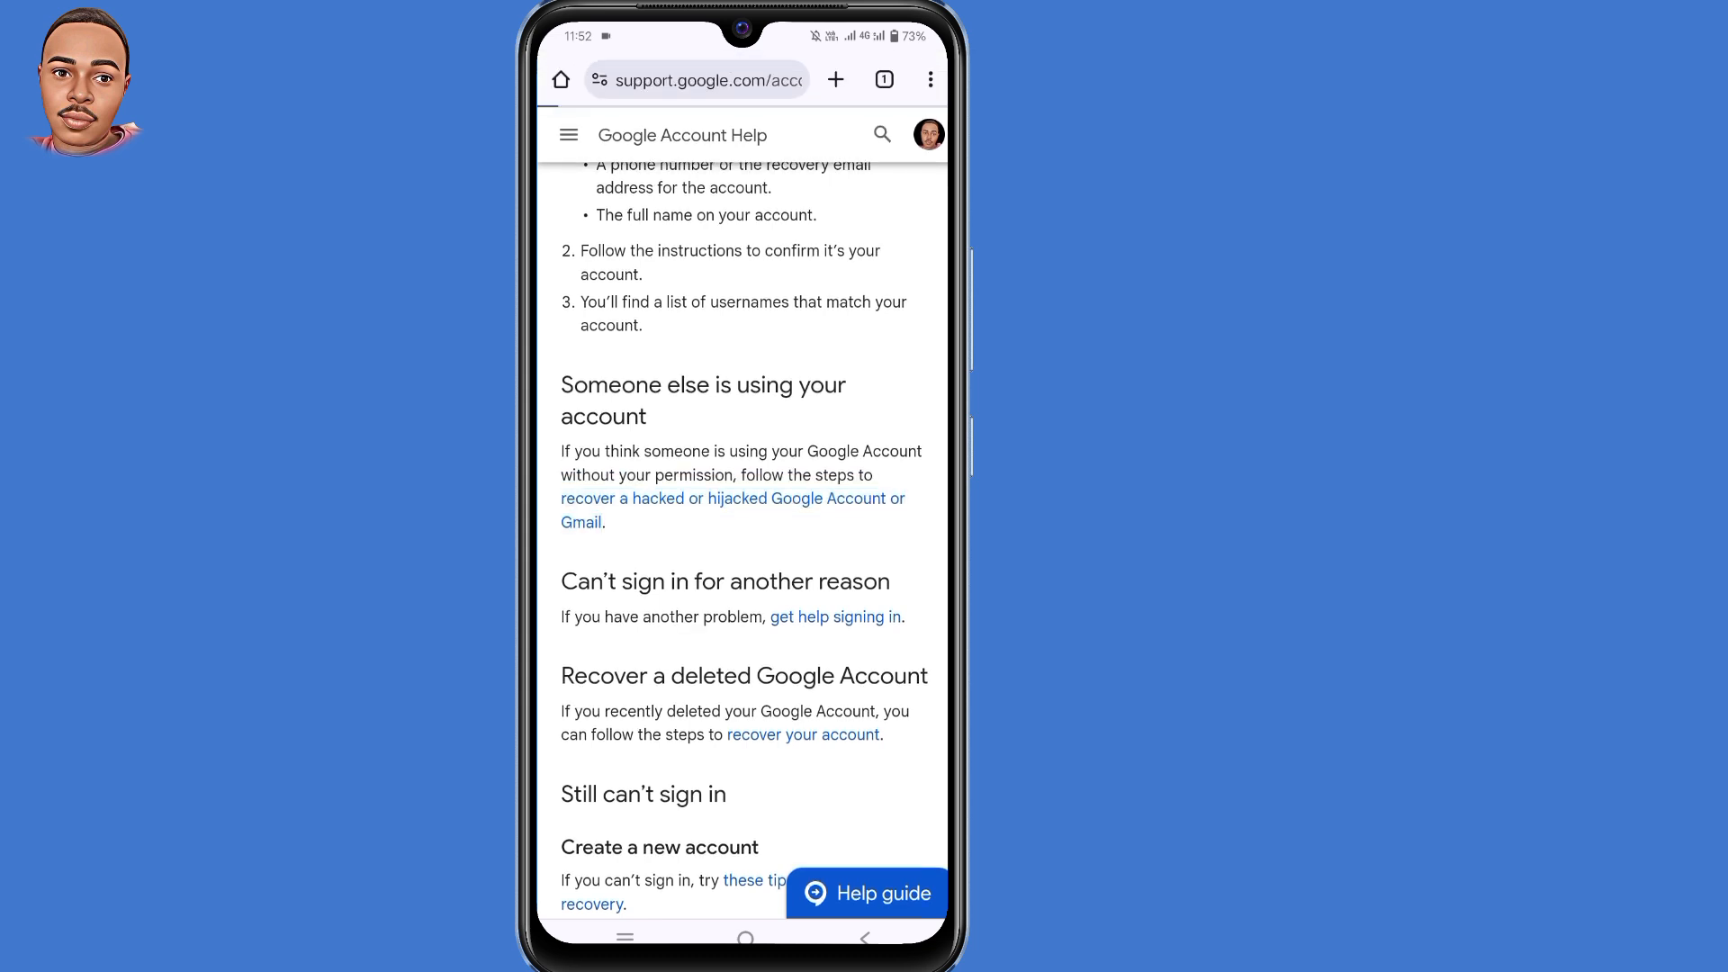
{"action": "left_click", "coordinate": [732, 499]}
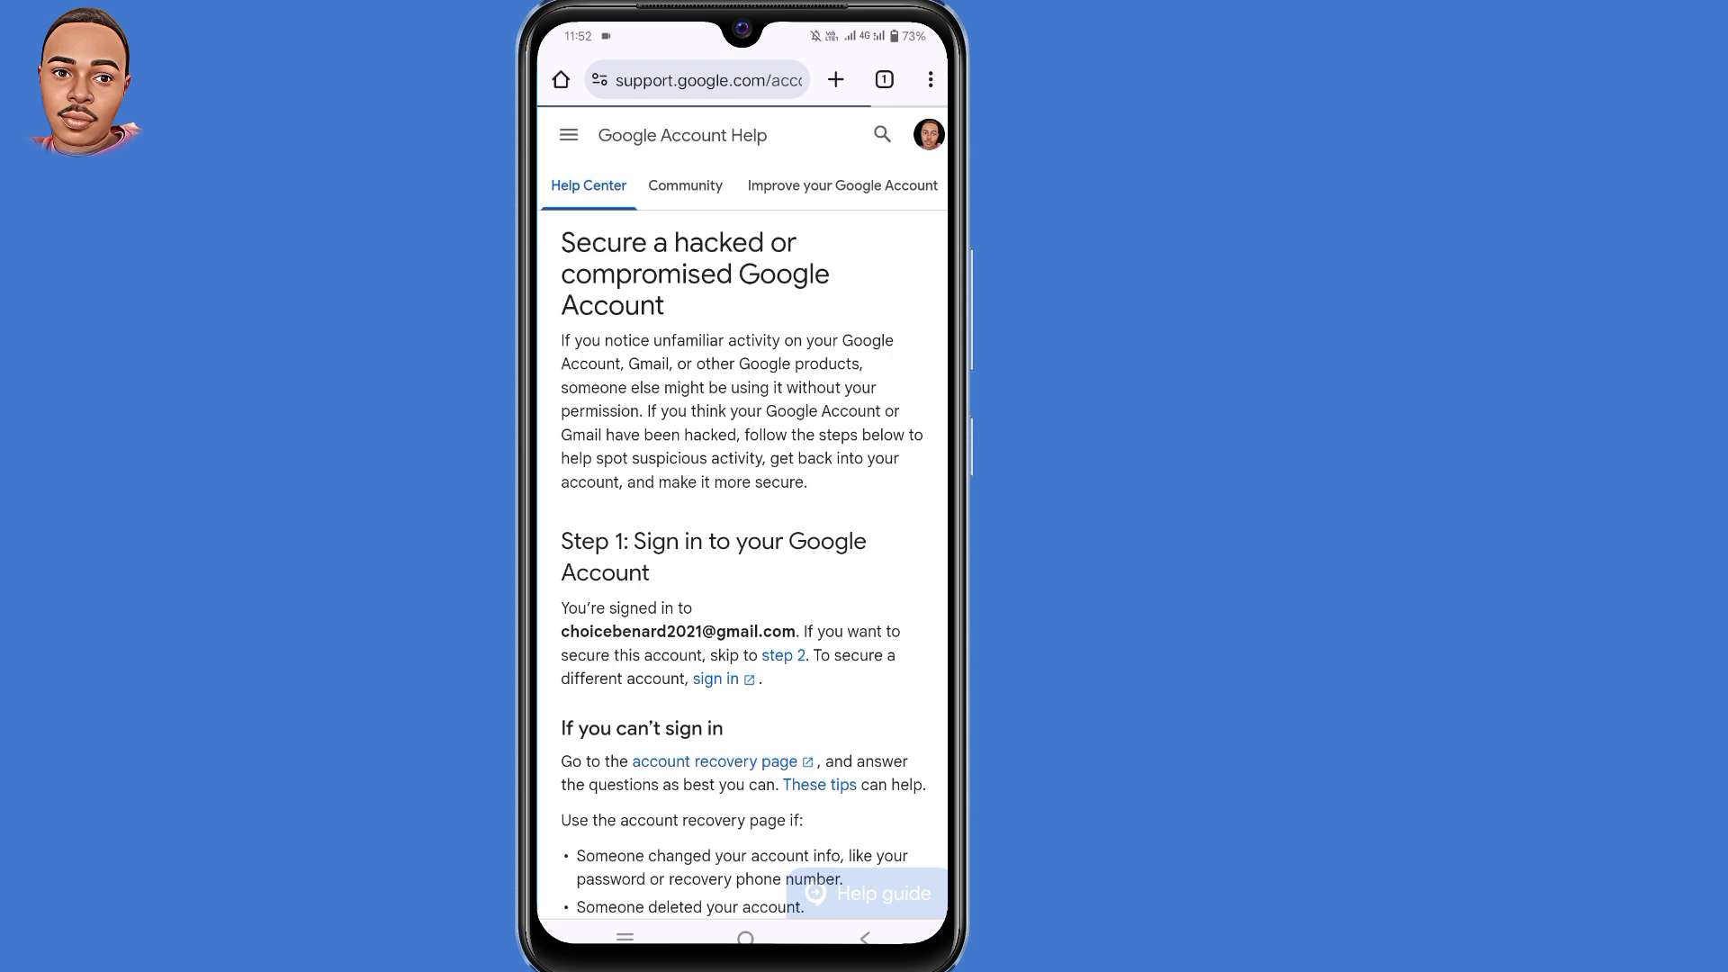
Step: Follow the 'account recovery page' link under 'If you can't sign in'
{"action": "scroll", "scroll_direction": "down", "scroll_amount": 3}
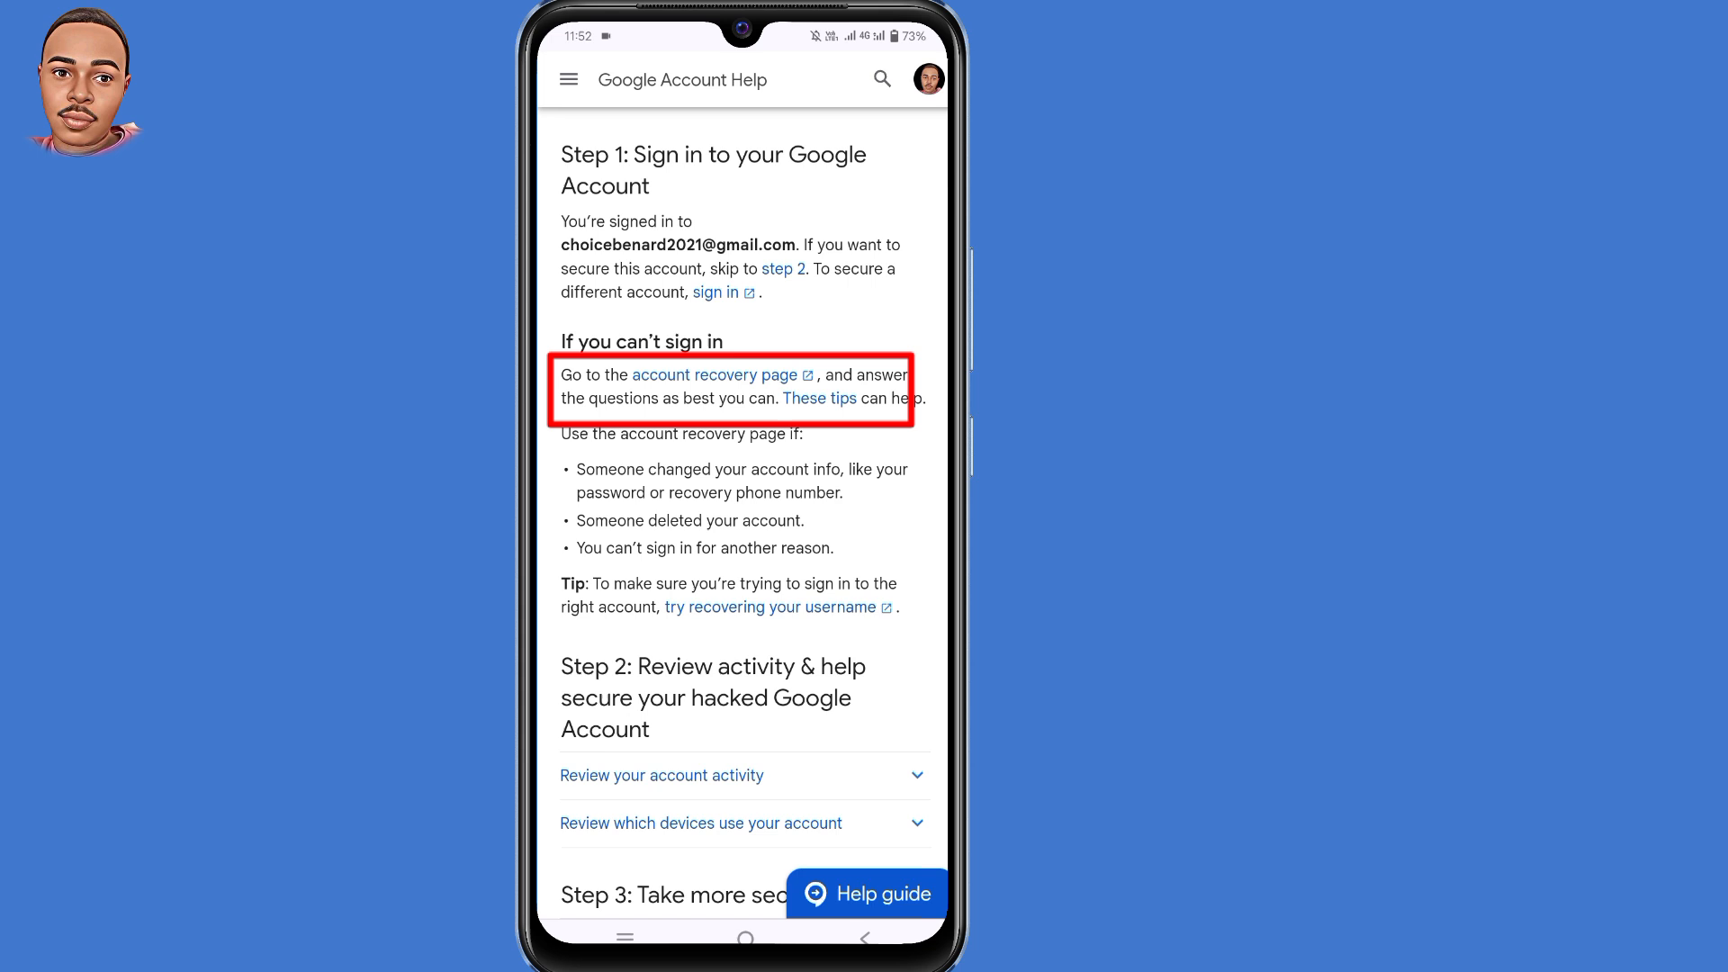
{"action": "left_click", "coordinate": [715, 374]}
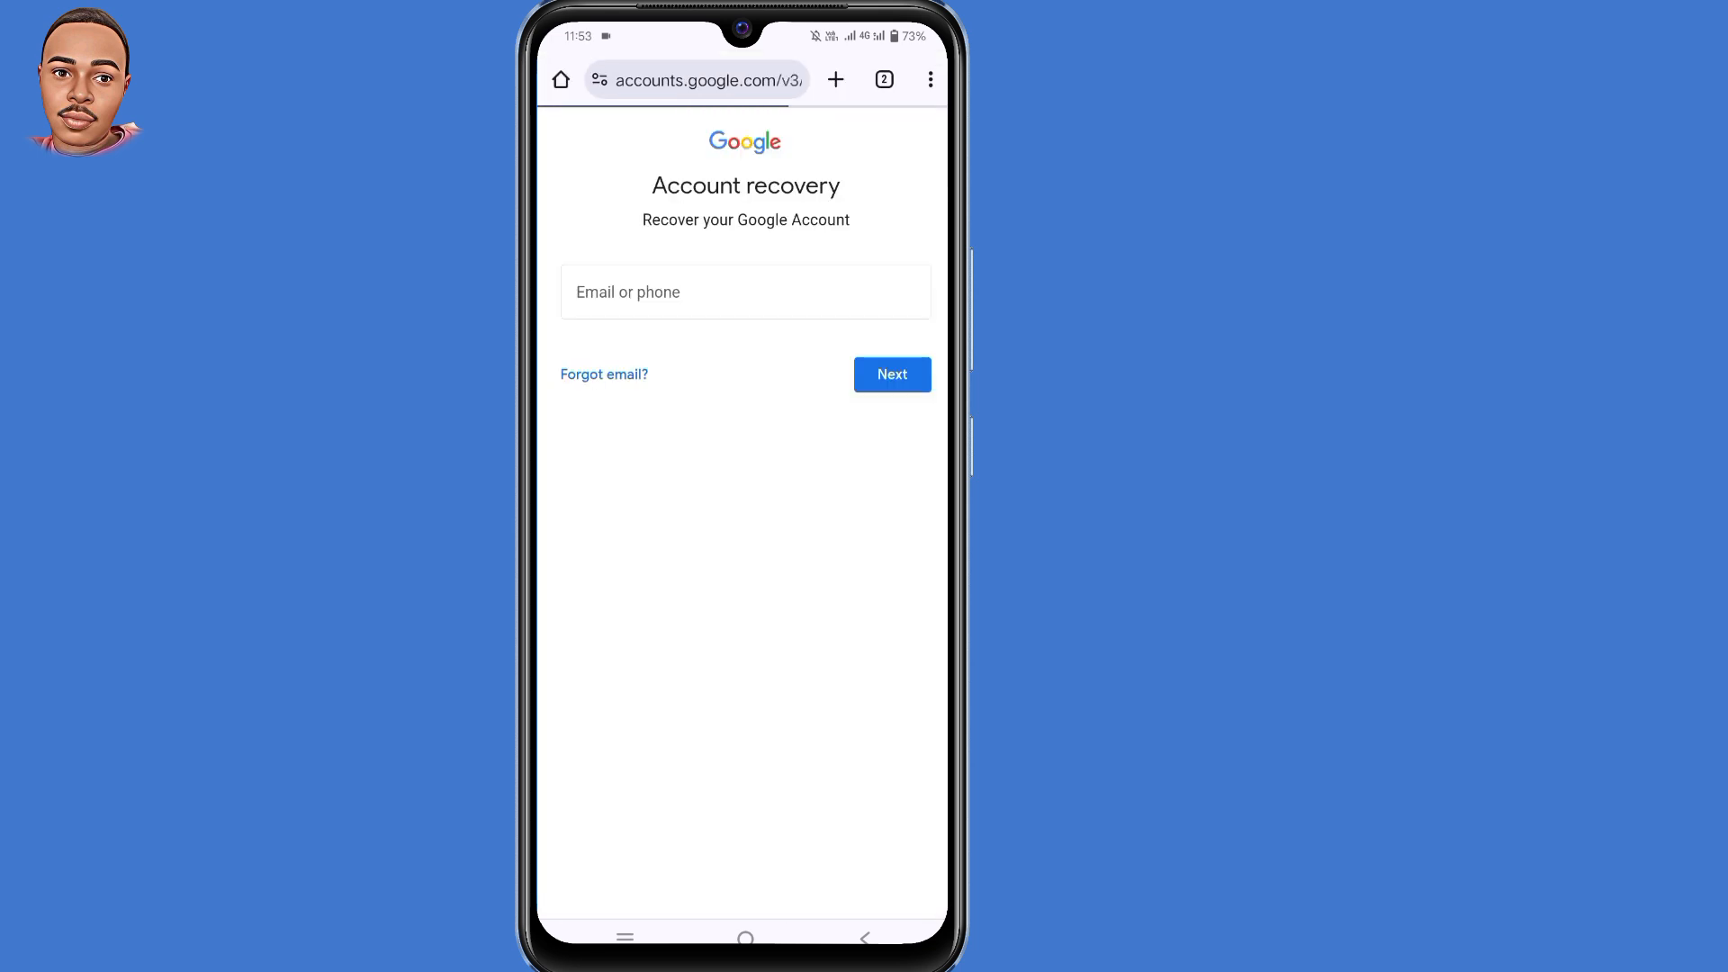
Step: Dismiss the new-look banner, enter the suggested account email address and continue to the password step
{"action": "left_click", "coordinate": [744, 292]}
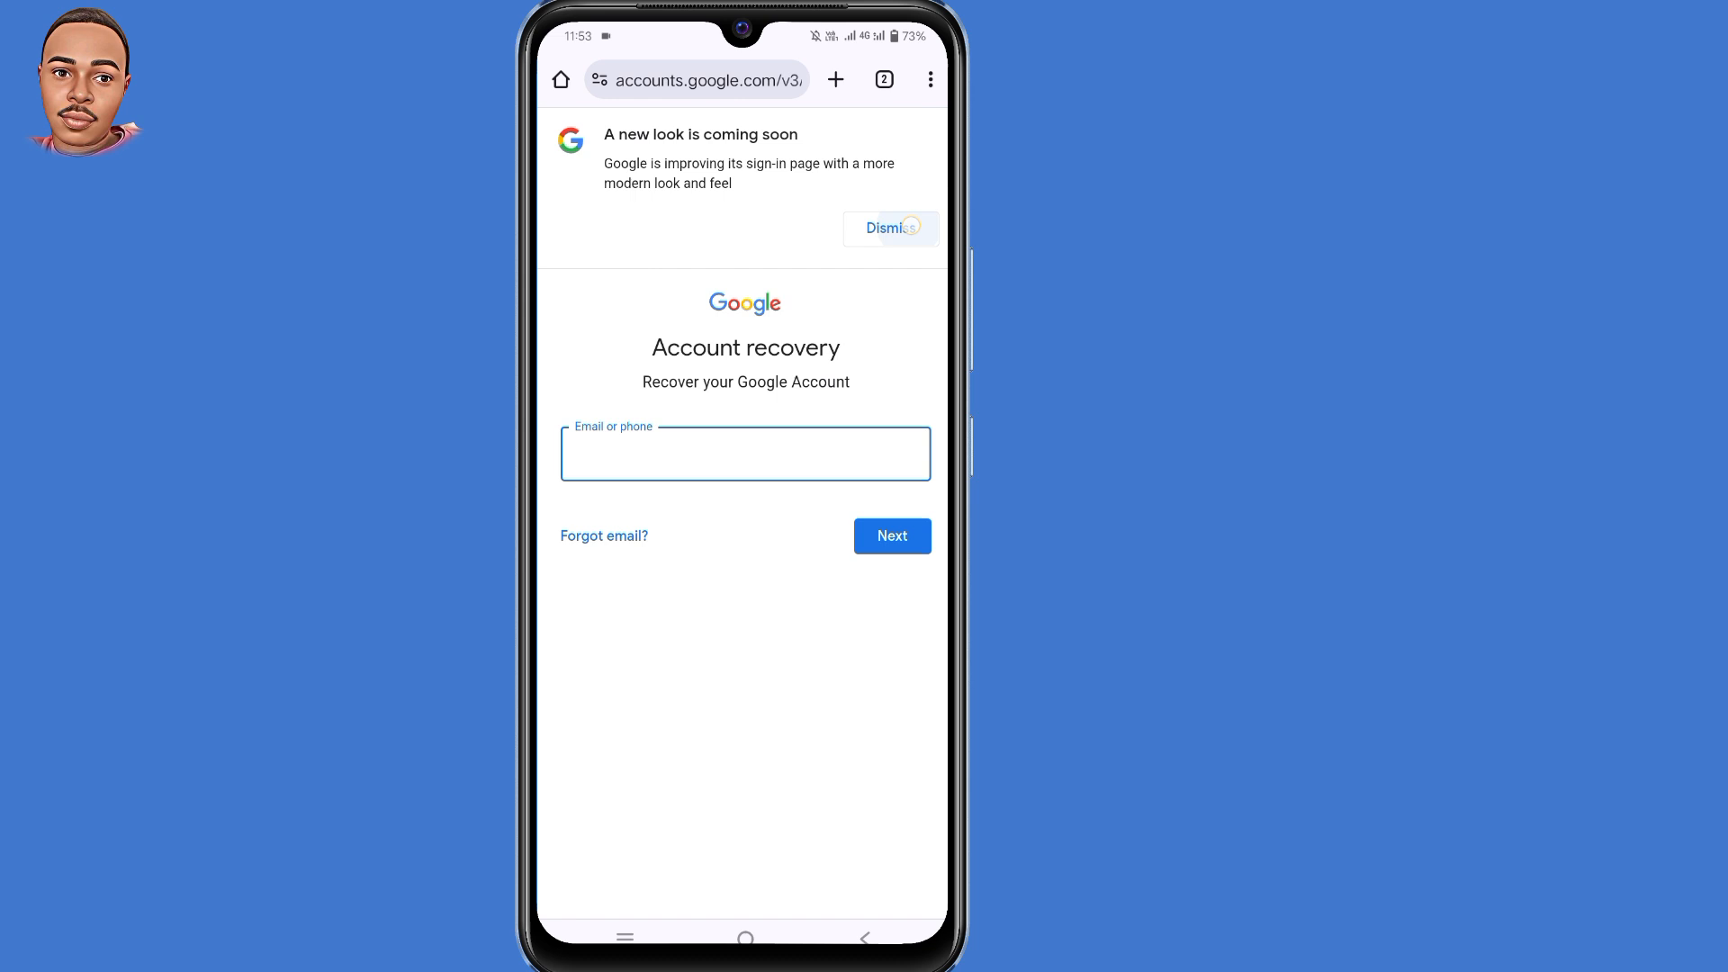
{"action": "left_click", "coordinate": [891, 228]}
{"action": "type", "text": "o"}
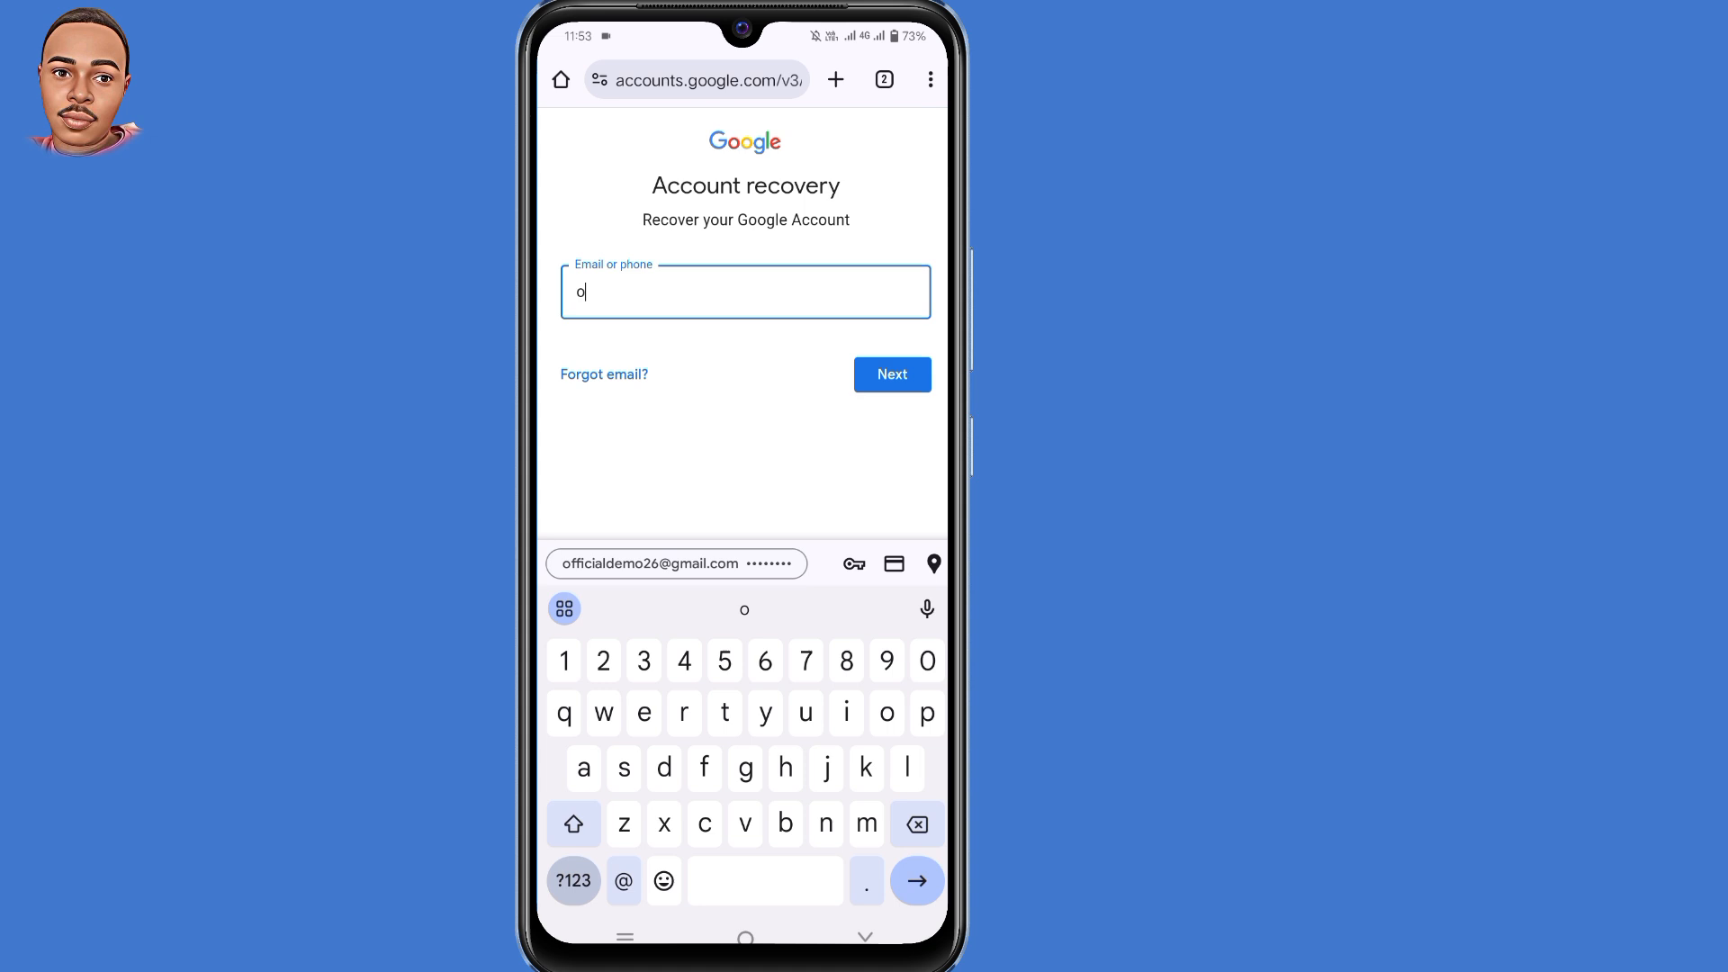
{"action": "type", "text": "ffic"}
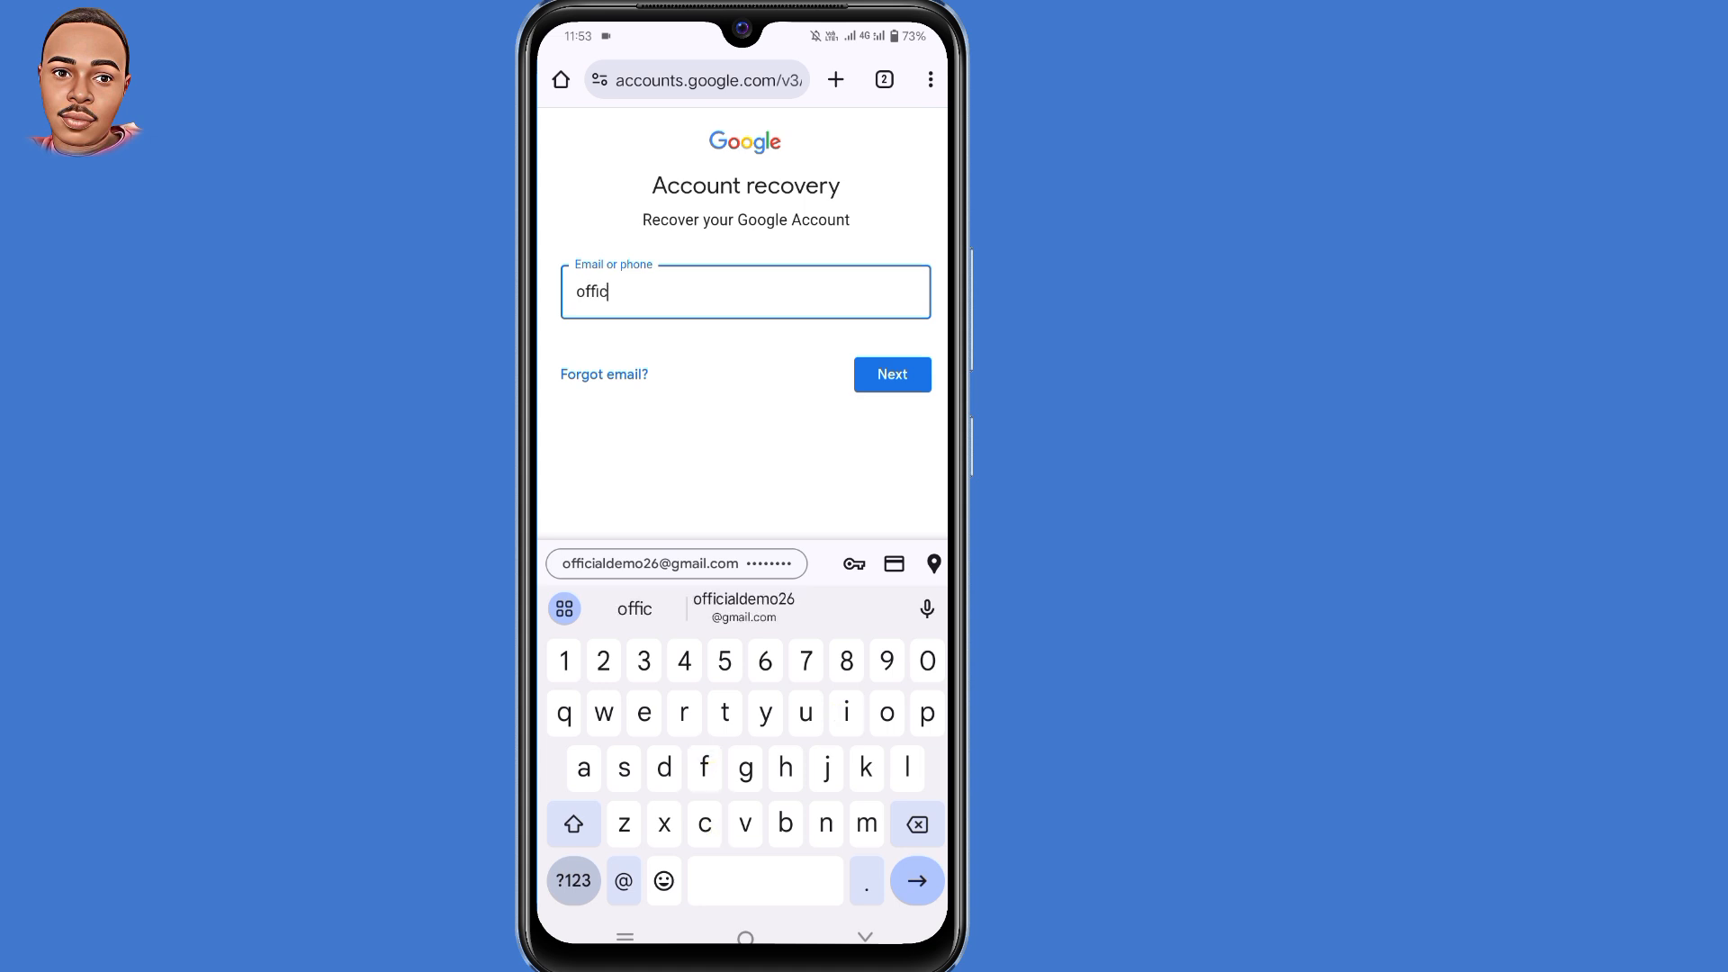
{"action": "left_click", "coordinate": [744, 607]}
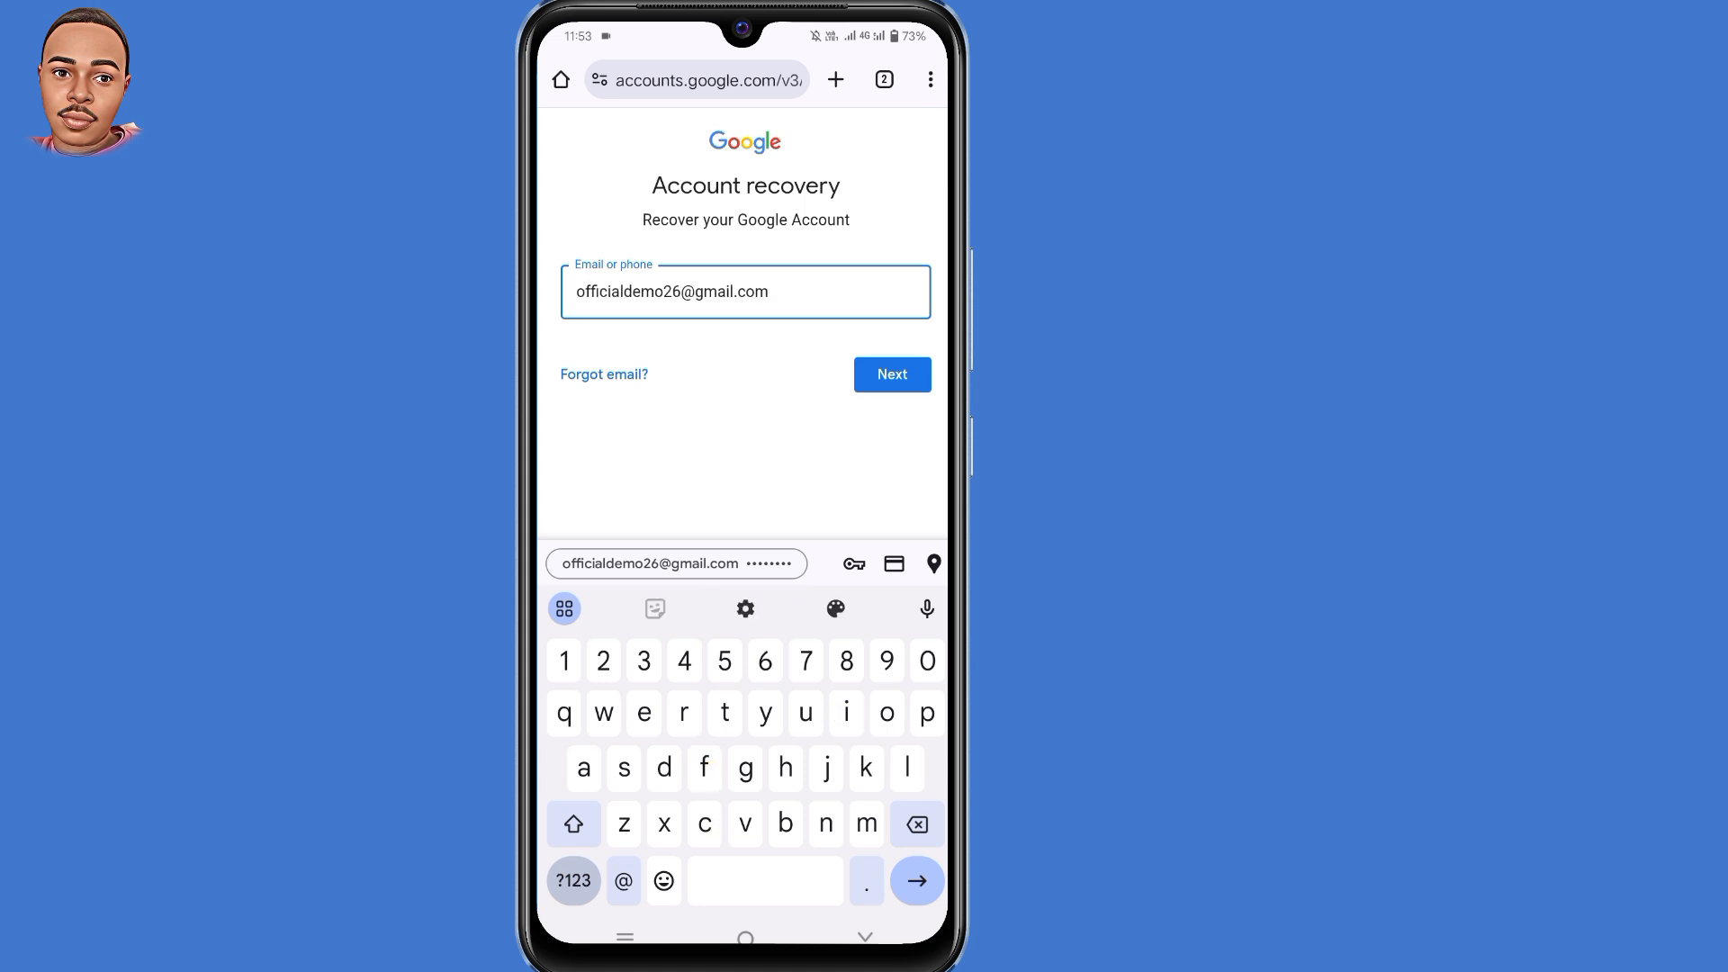
{"action": "left_click", "coordinate": [891, 375]}
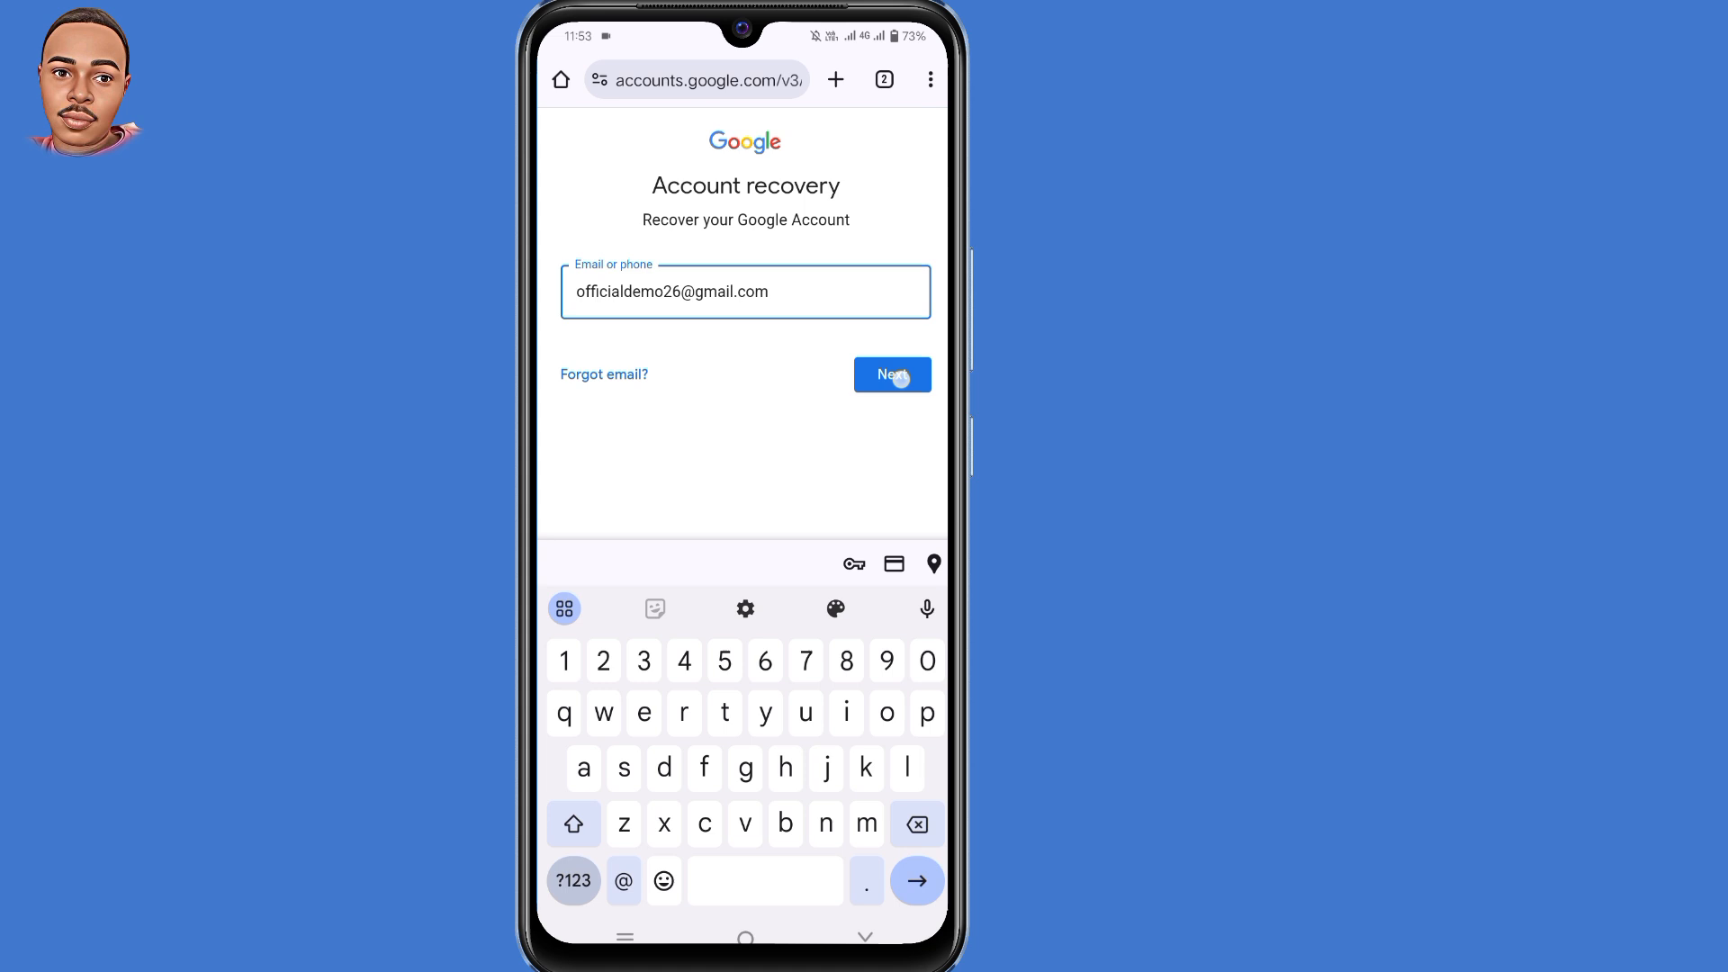
{"action": "left_click", "coordinate": [893, 375]}
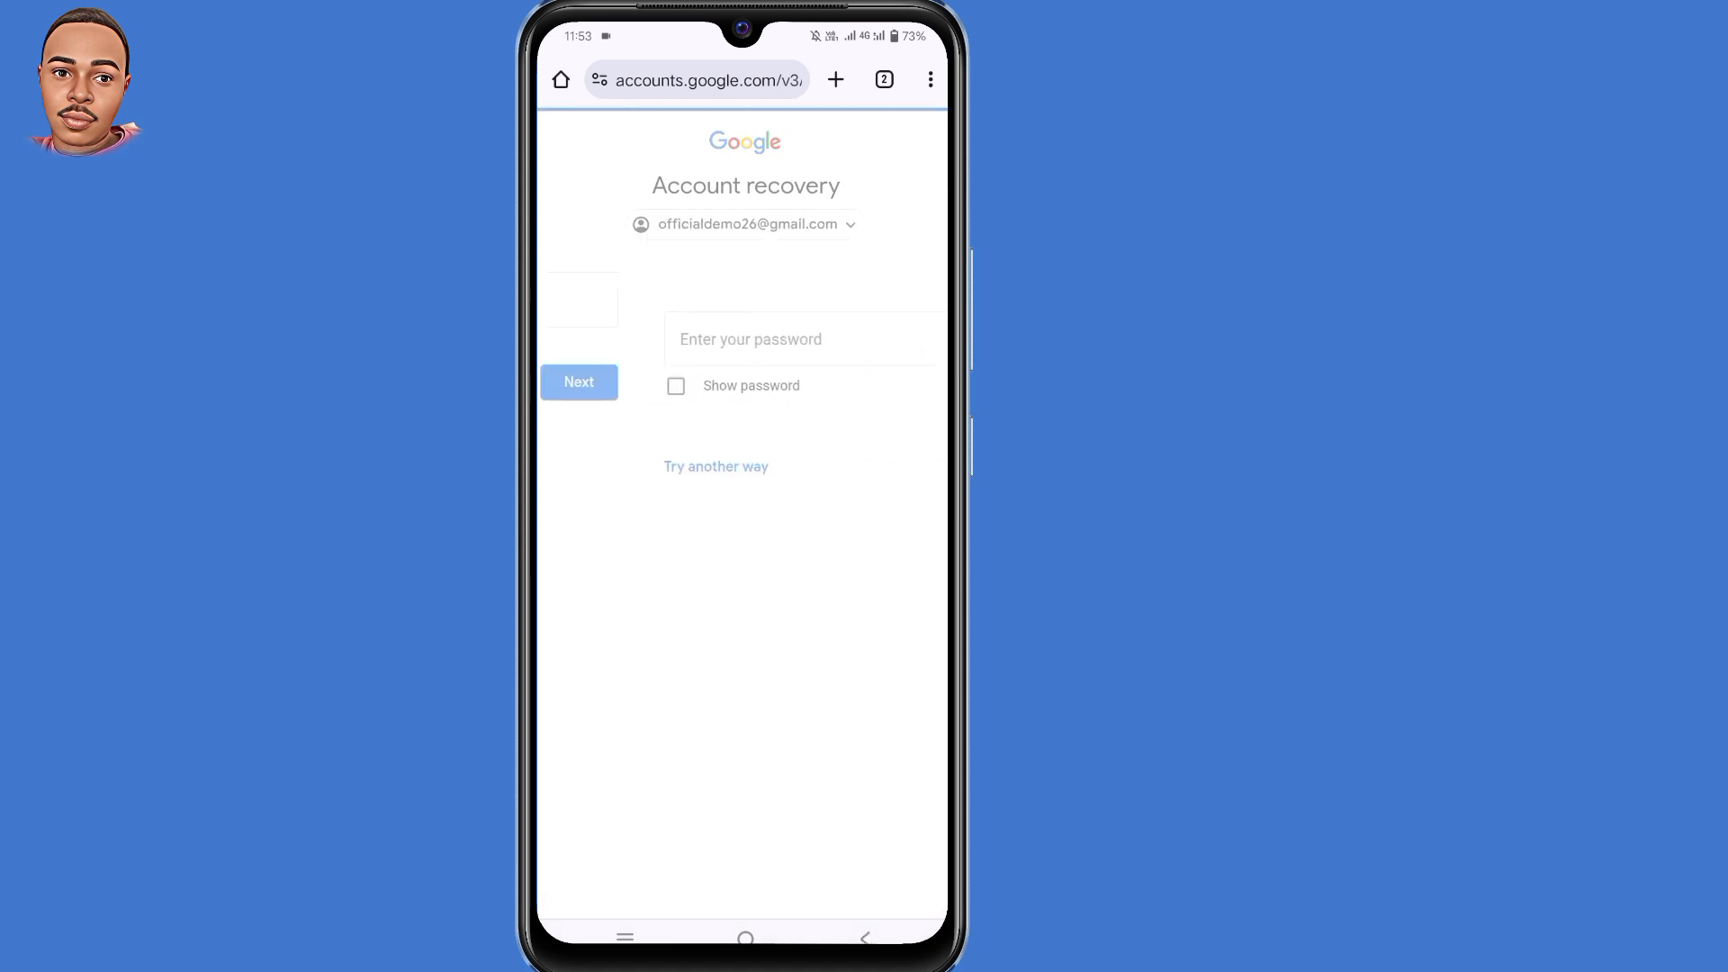
Step: Skip the old password via 'Try another way', landing on the 'Couldn't sign you in' page
{"action": "left_click", "coordinate": [746, 339]}
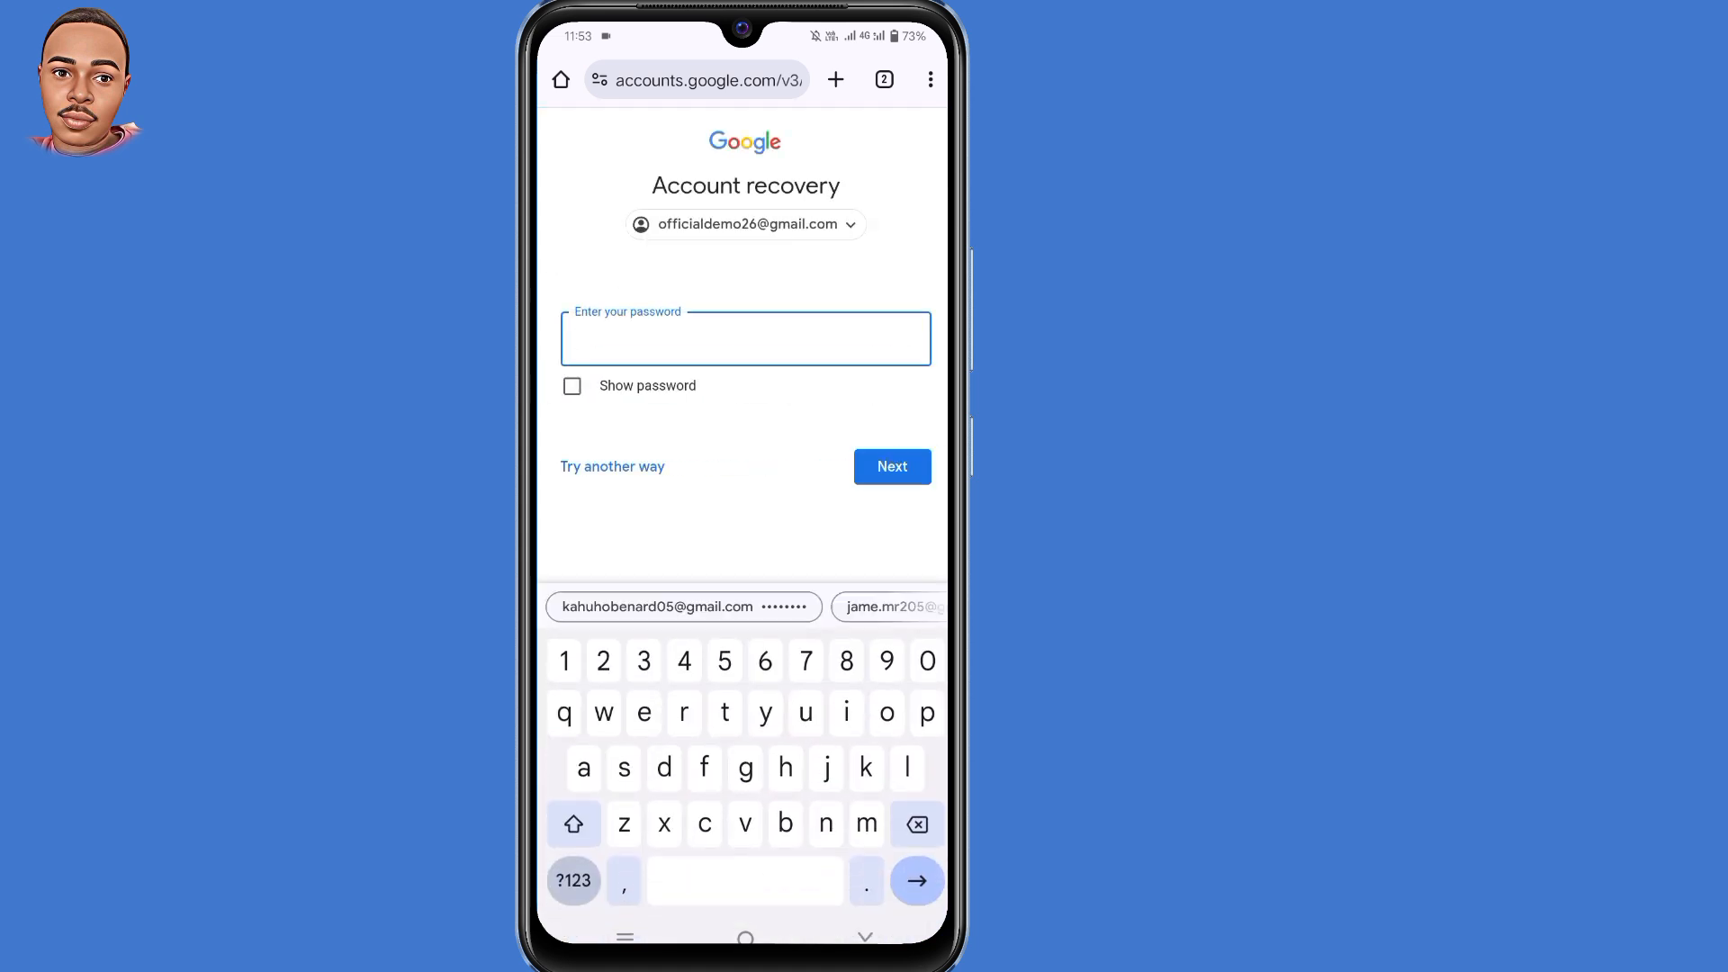
{"action": "left_click", "coordinate": [865, 937]}
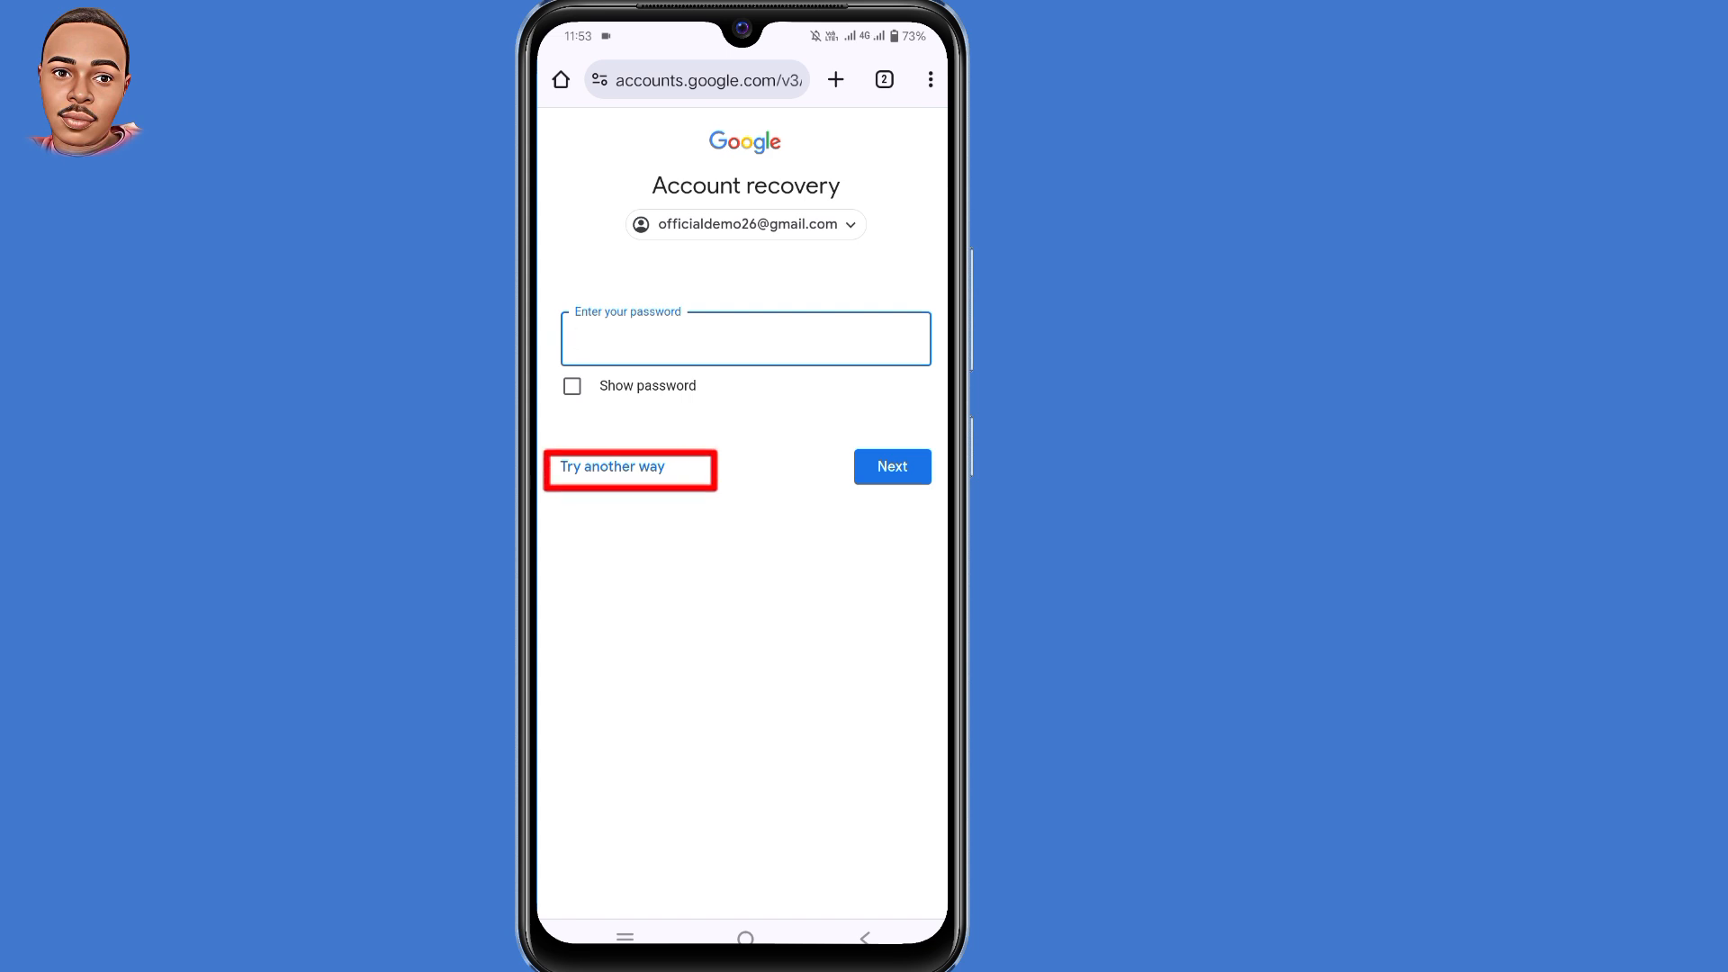
{"action": "left_click", "coordinate": [612, 466]}
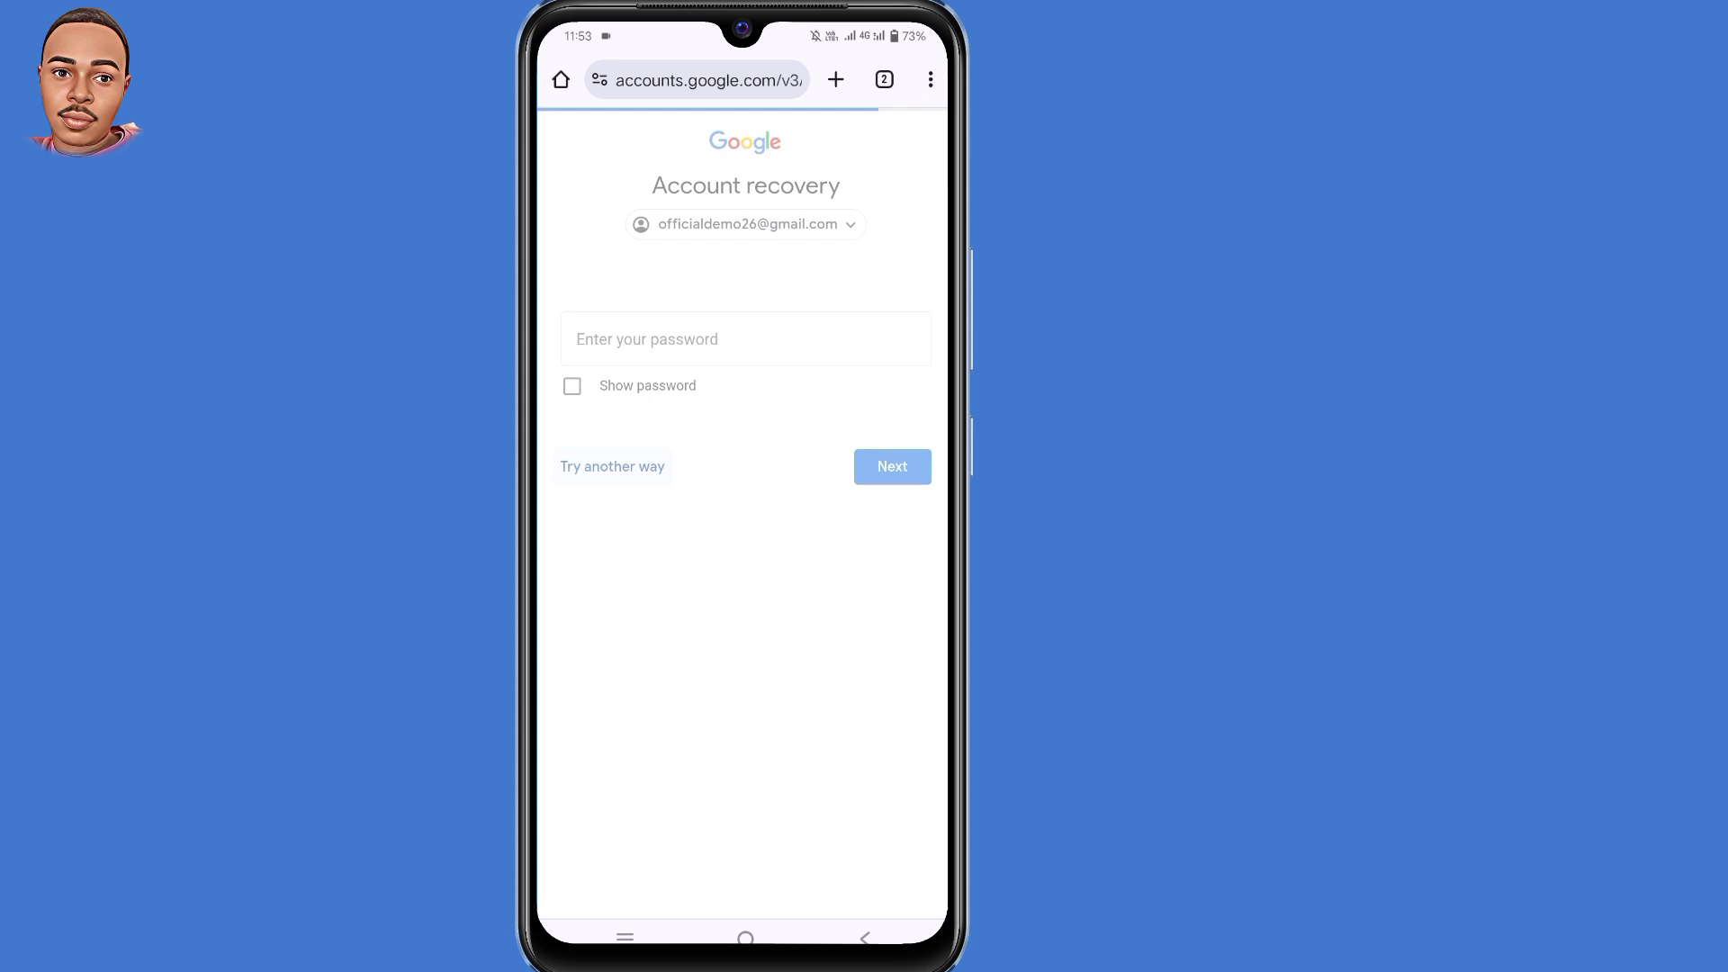
{"action": "left_click", "coordinate": [892, 466]}
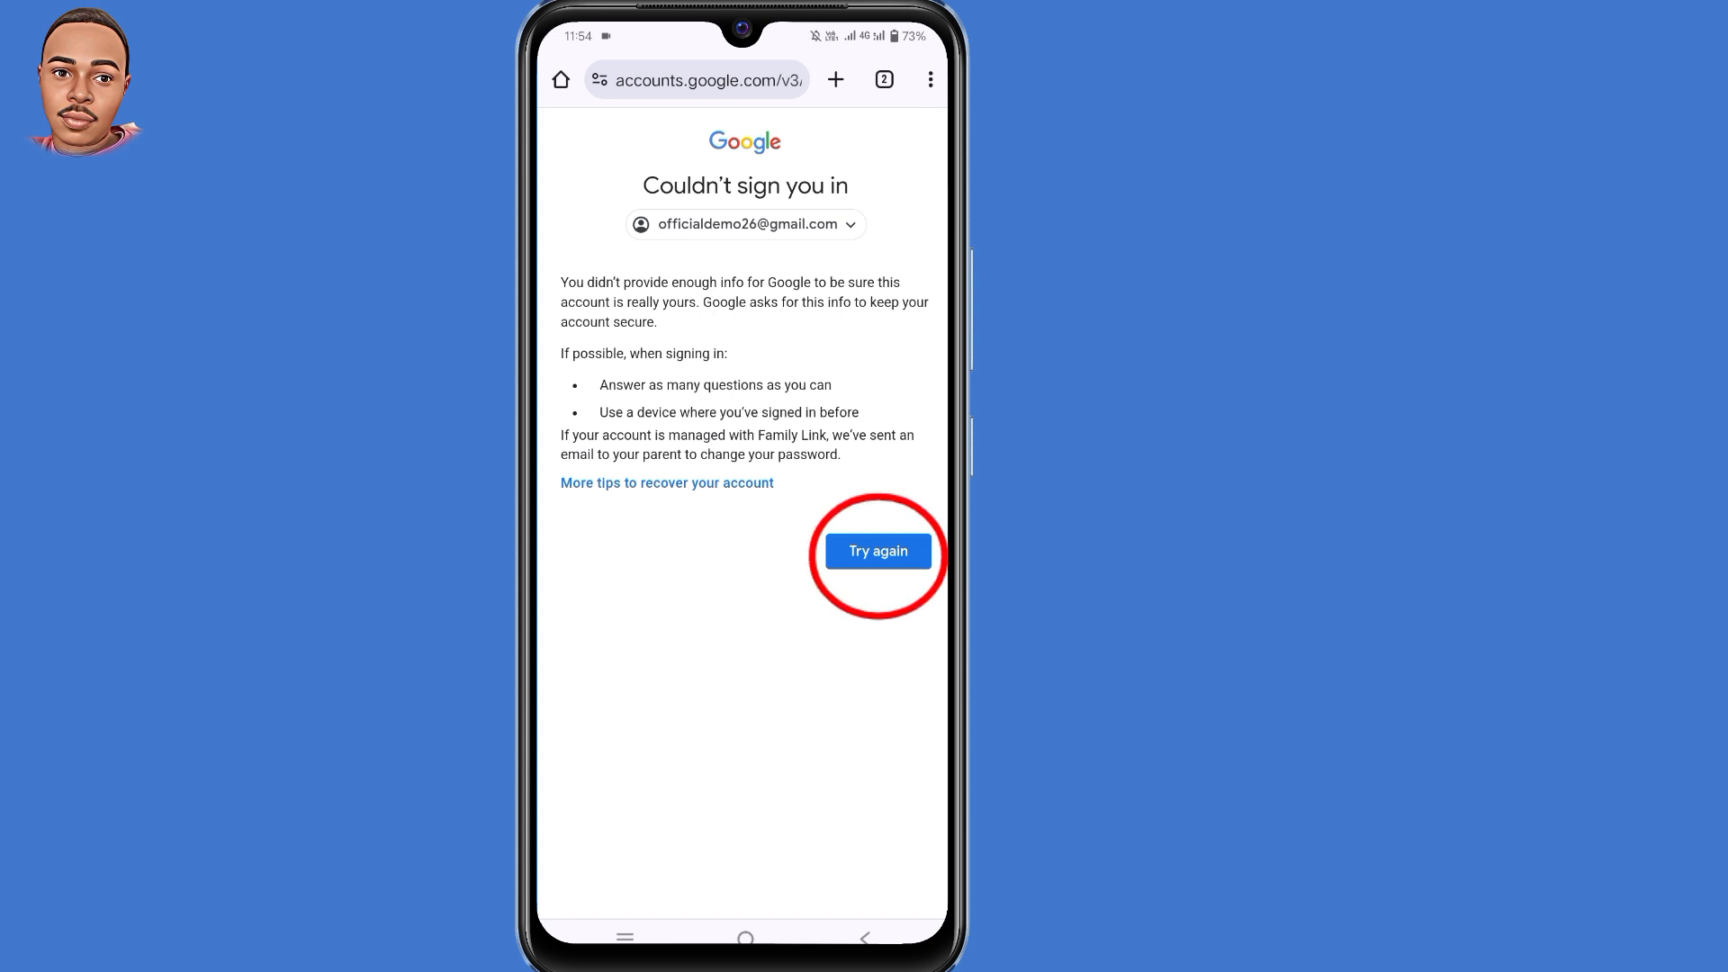
Step: Retry recovery, choose Create password on the Change password page, then return to the app drawer
{"action": "left_click", "coordinate": [876, 551]}
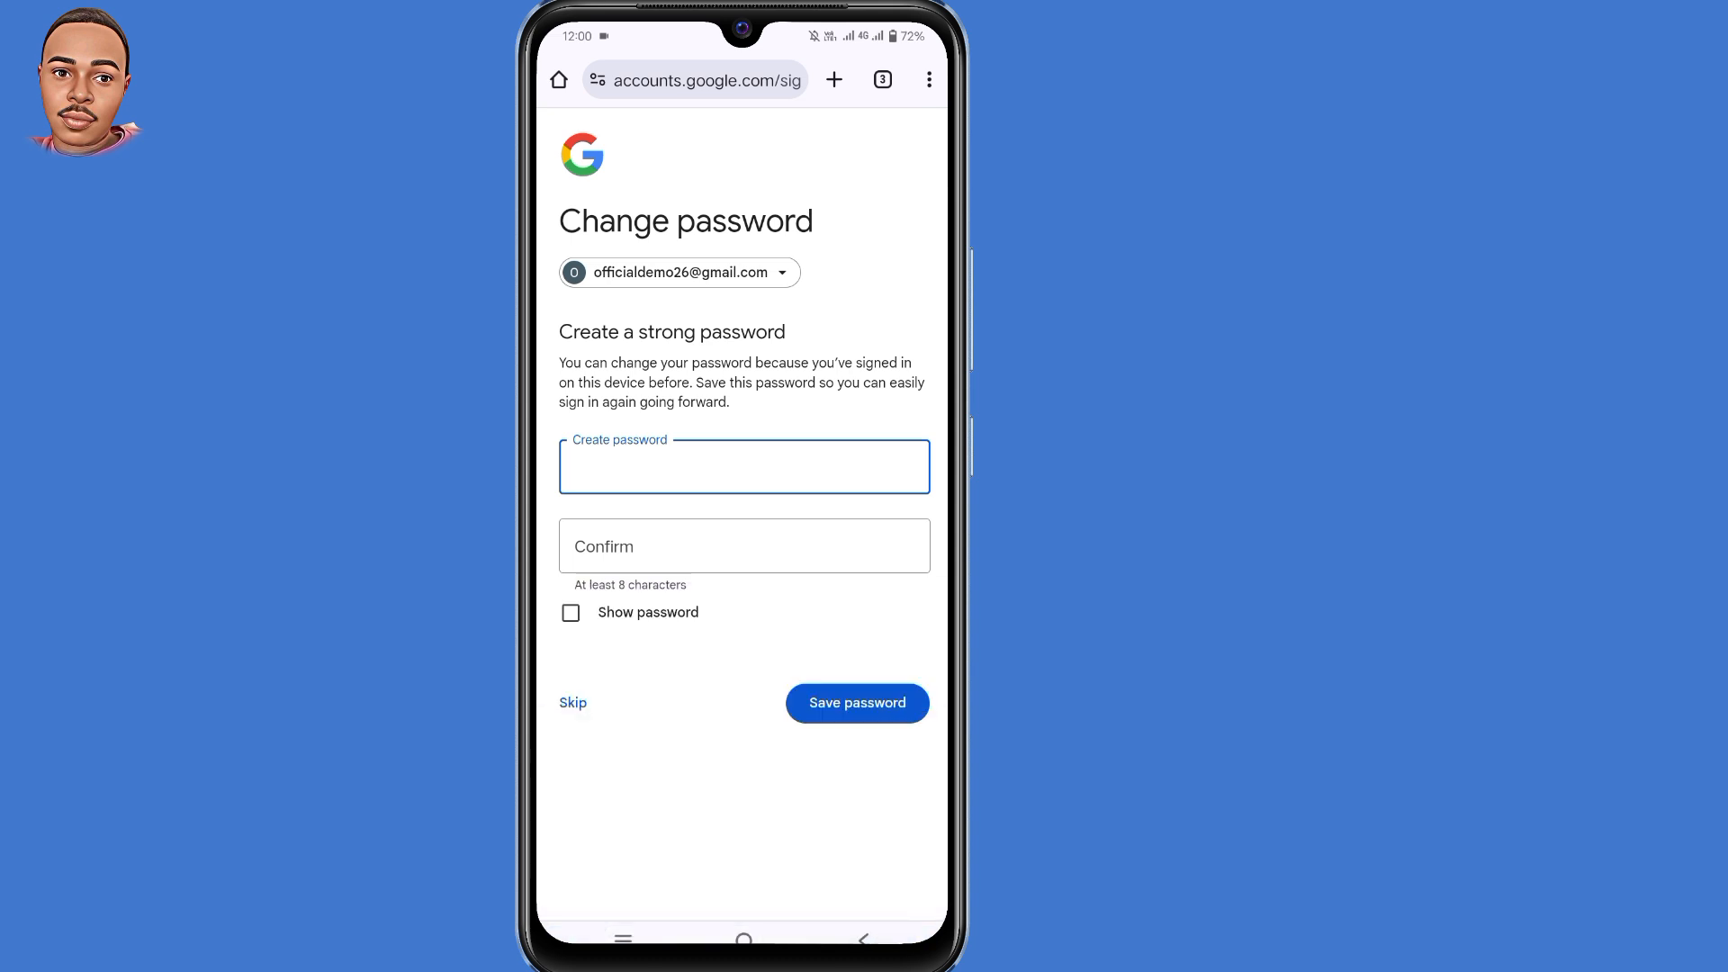
{"action": "left_click", "coordinate": [743, 467]}
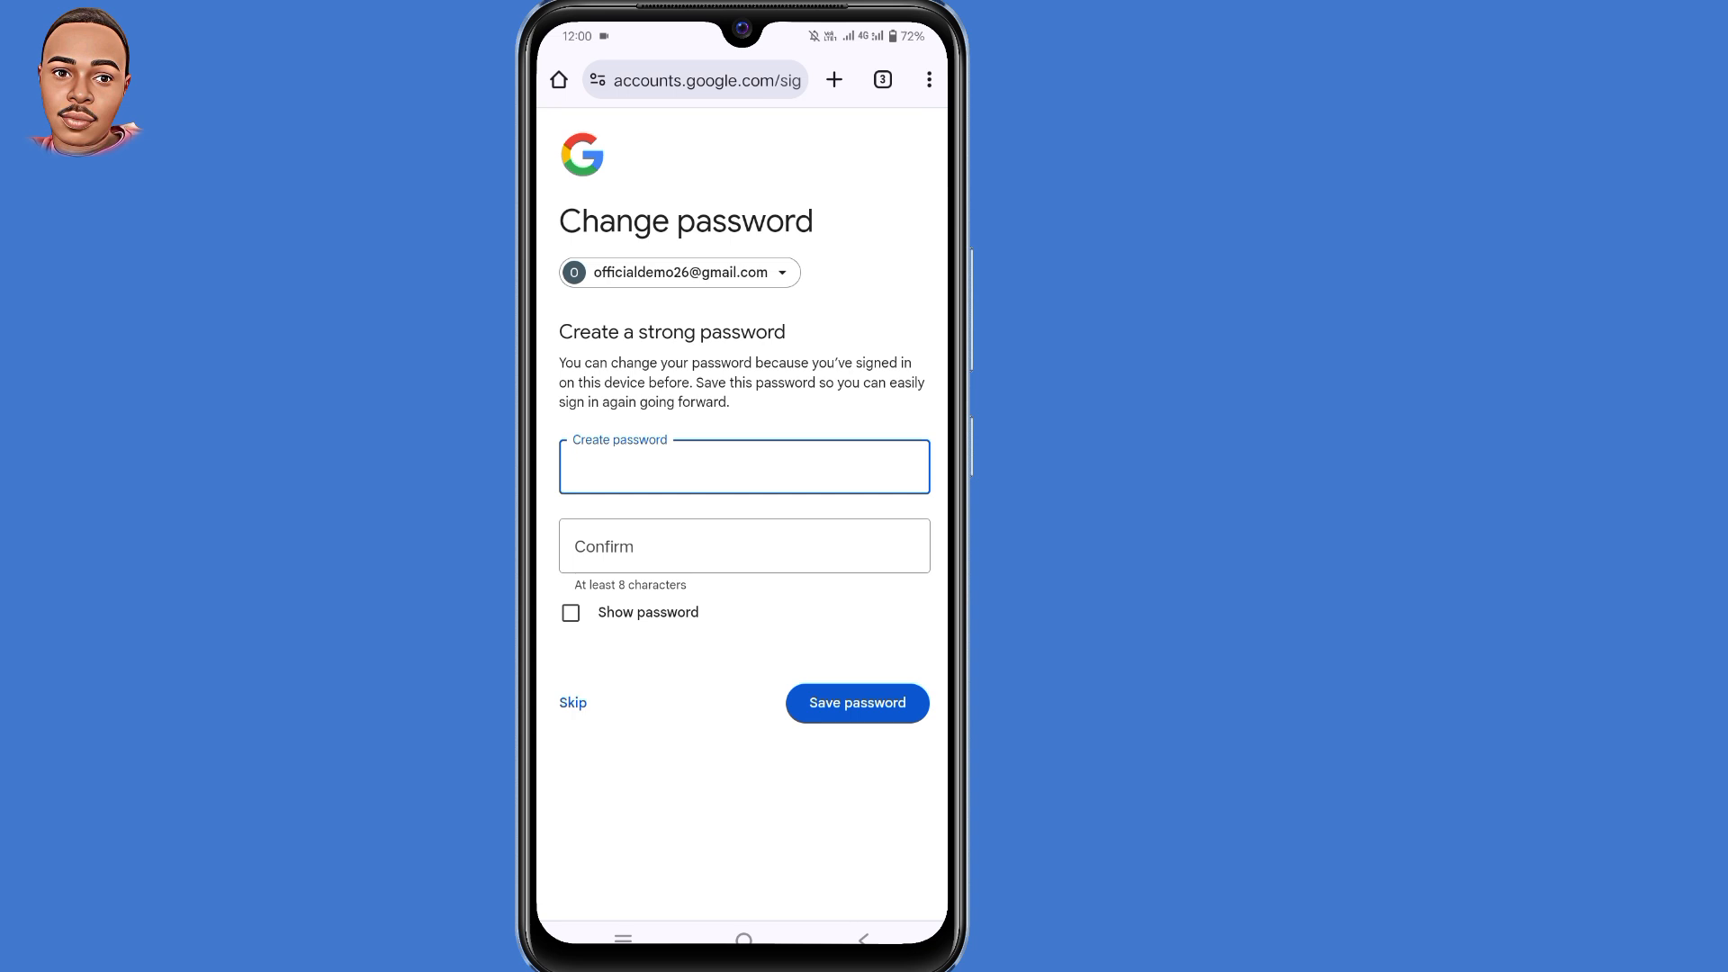
{"action": "left_click", "coordinate": [743, 466]}
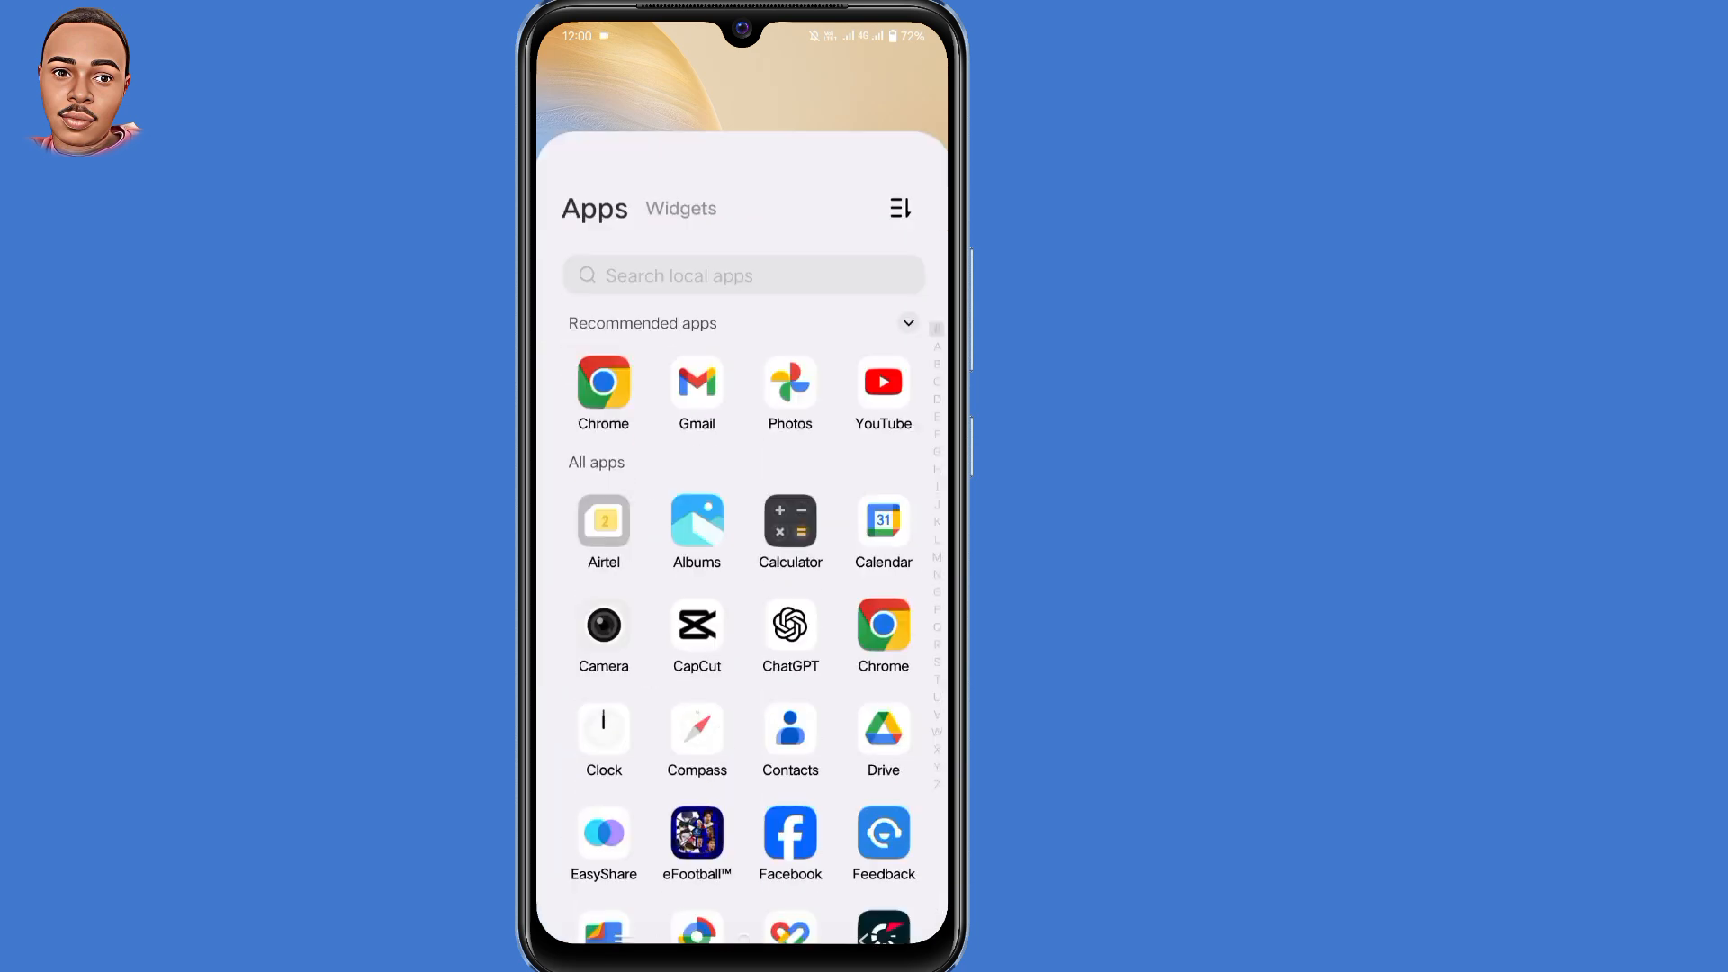
Step: Open Gmail, view the 'Your Google Account was recovered successfully' email, then return to the app drawer
{"action": "left_click", "coordinate": [695, 382]}
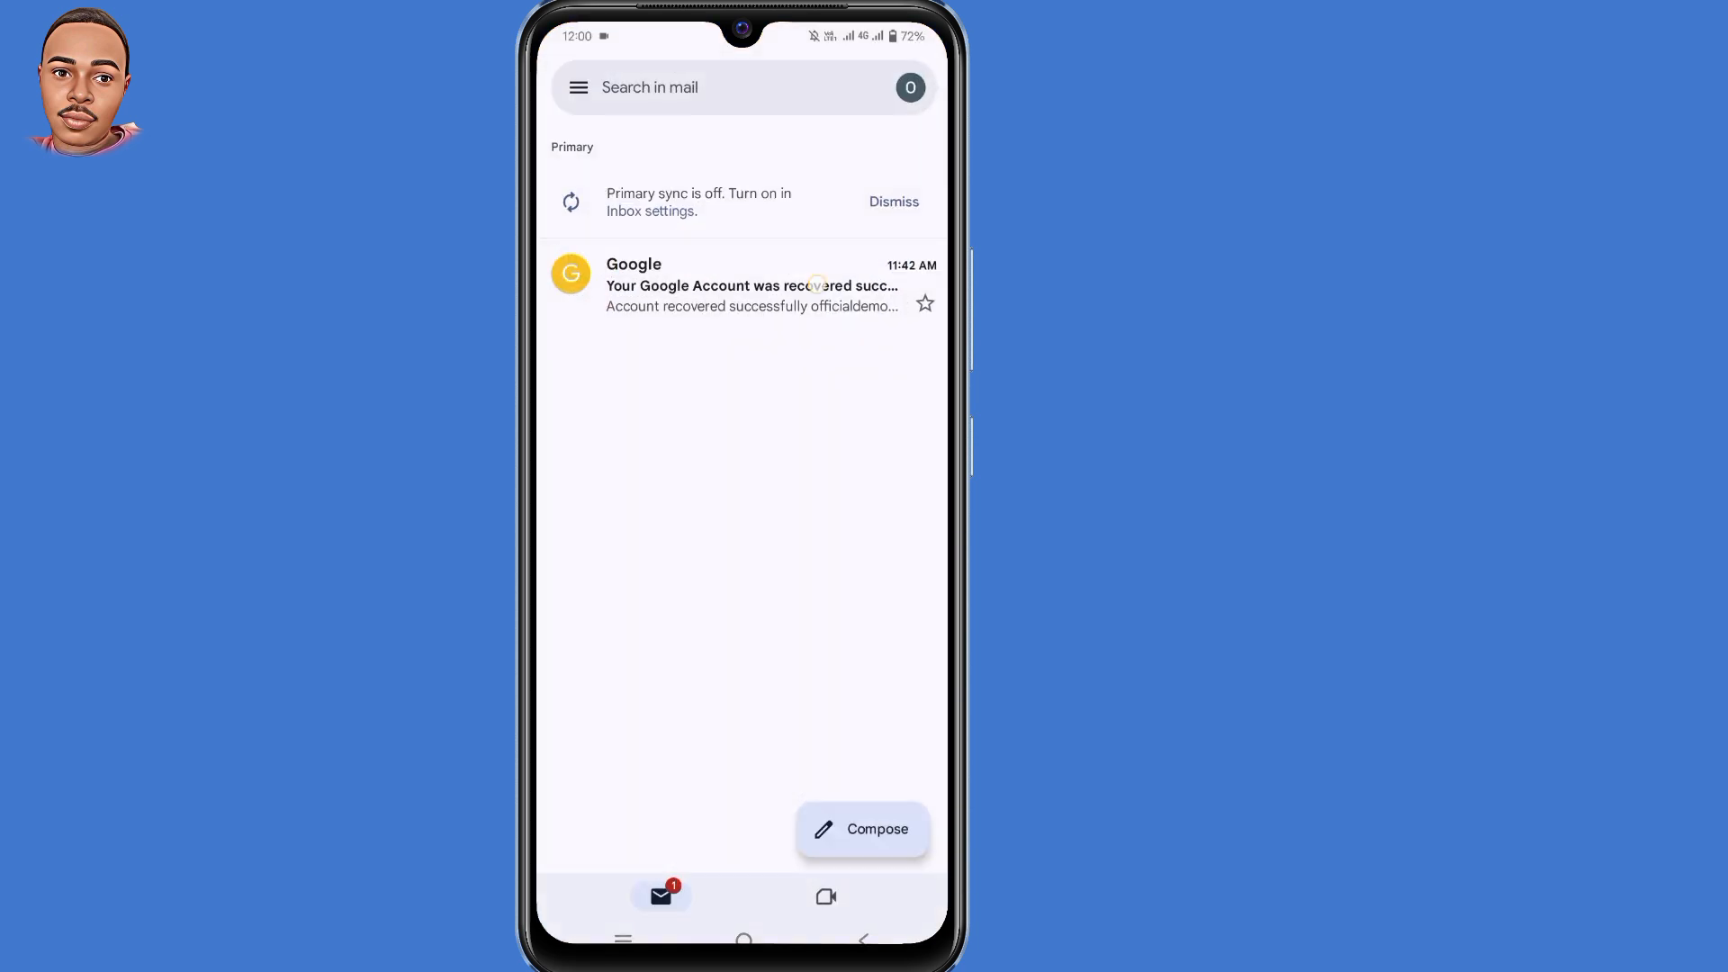
{"action": "left_click", "coordinate": [753, 284]}
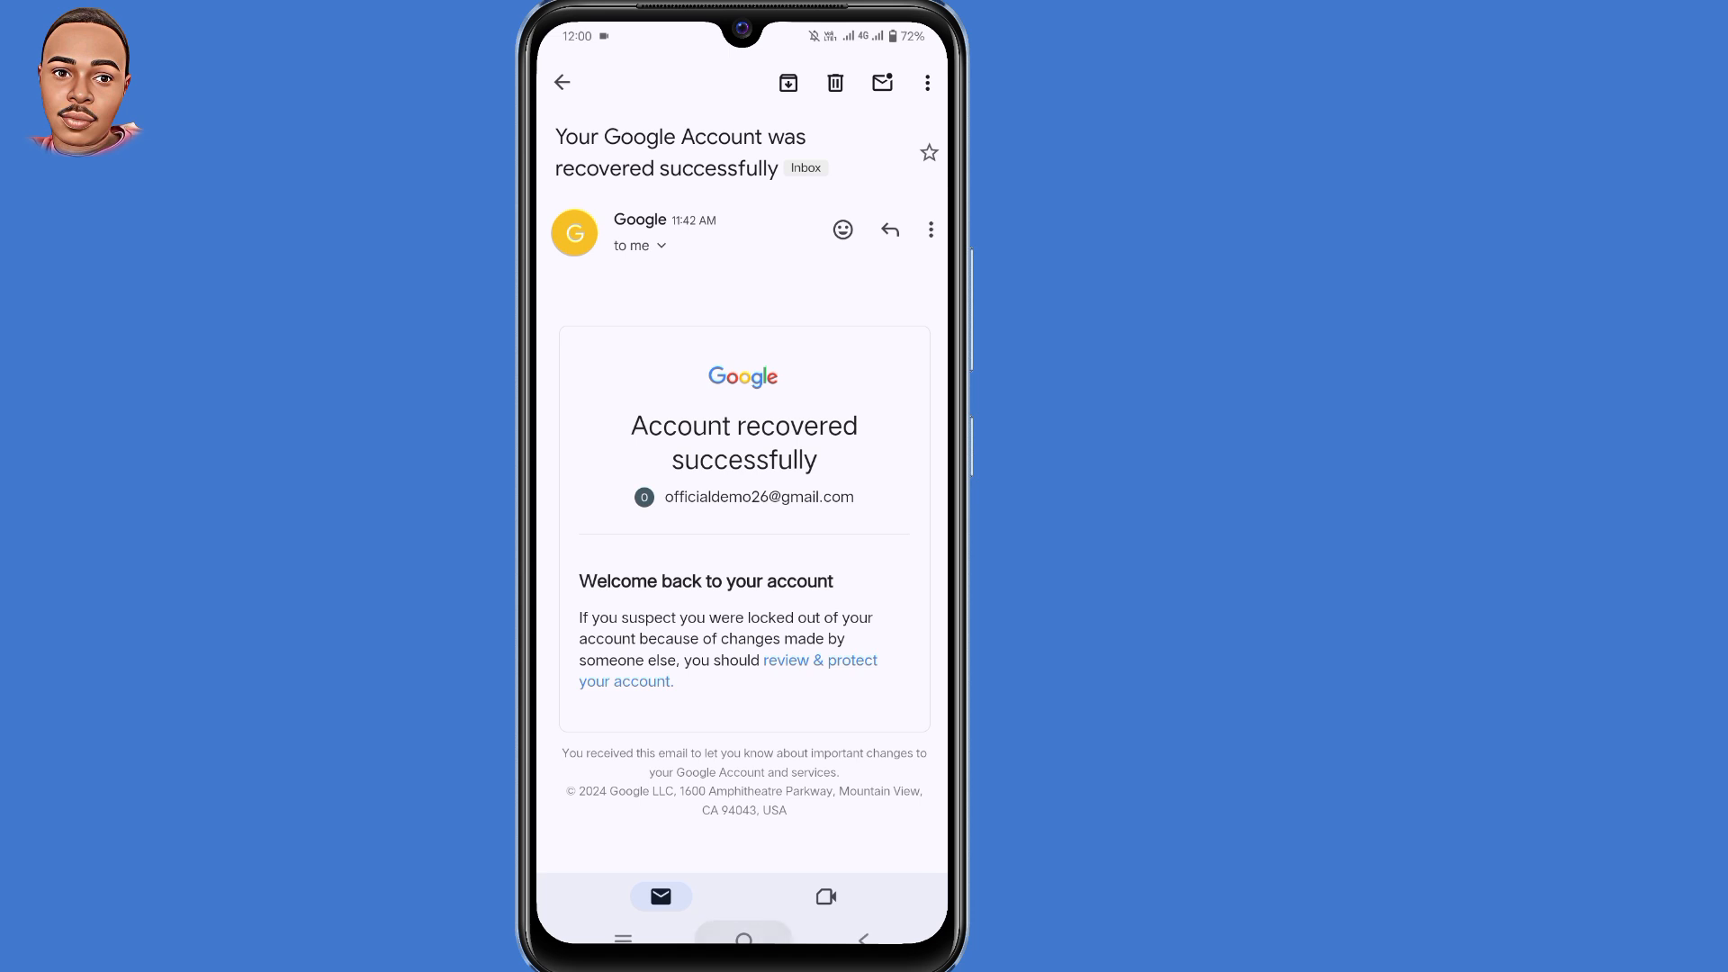
{"action": "left_click", "coordinate": [743, 939]}
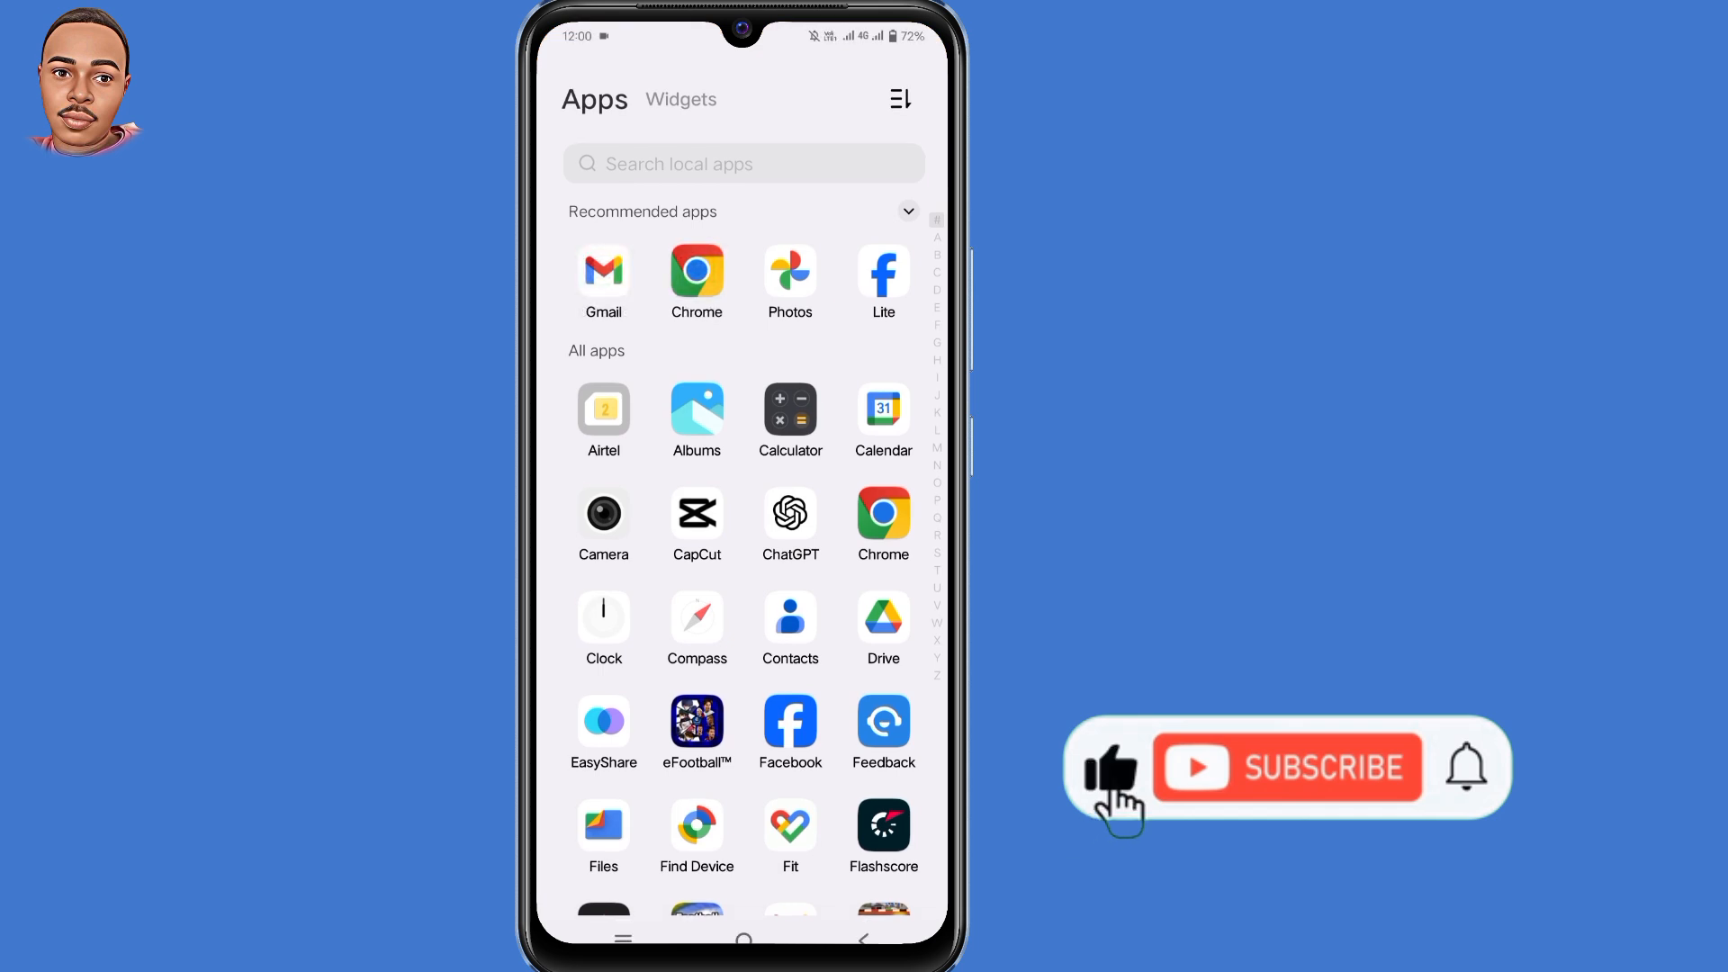